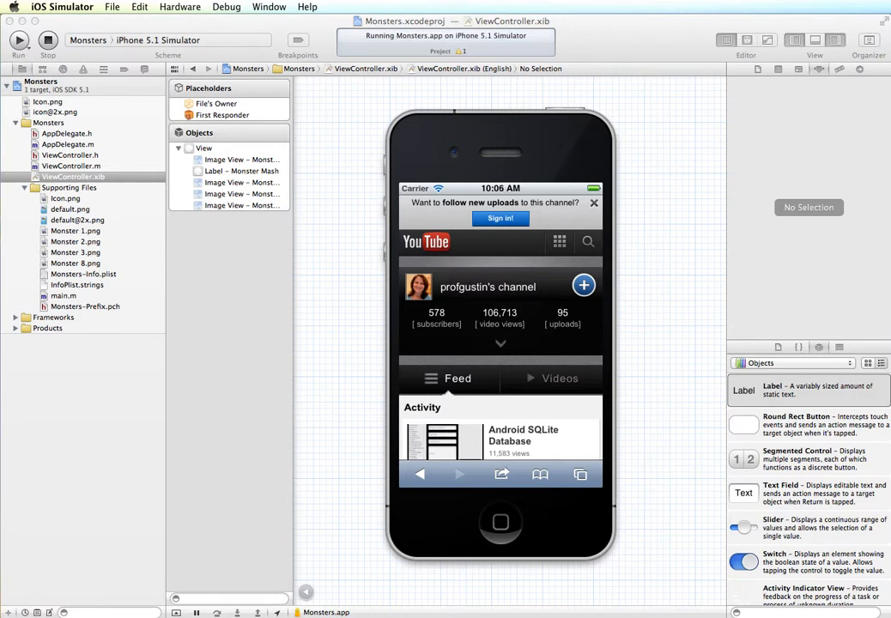
mouse_move(623, 133)
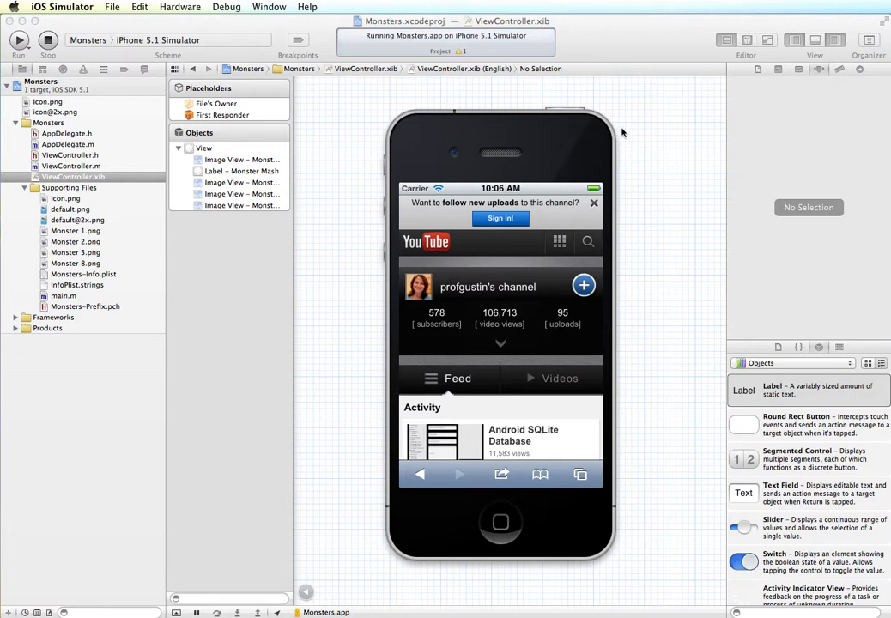
mouse_move(519, 130)
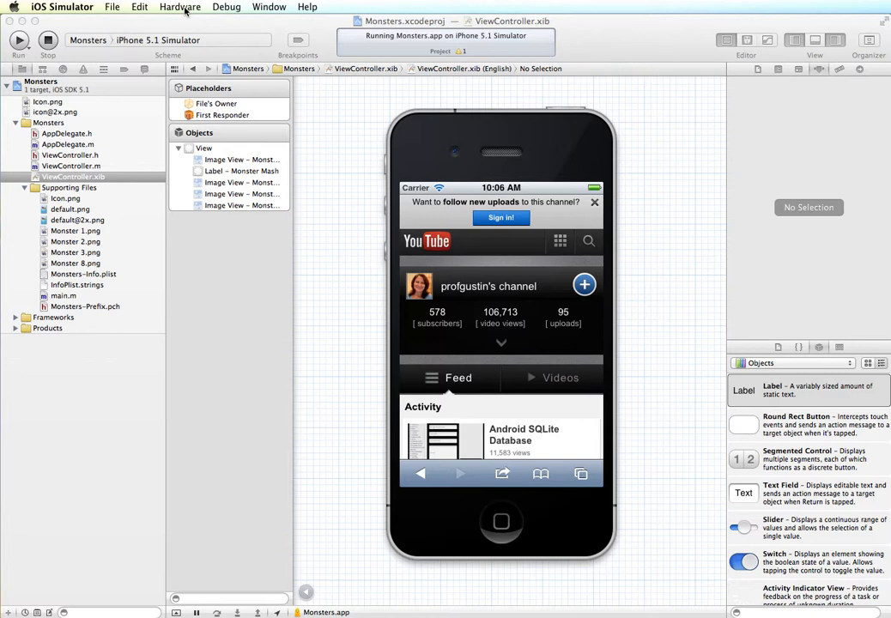
Step: Rotate the simulated iPhone into landscape and back upright to portrait via the Hardware menu
left_click(180, 7)
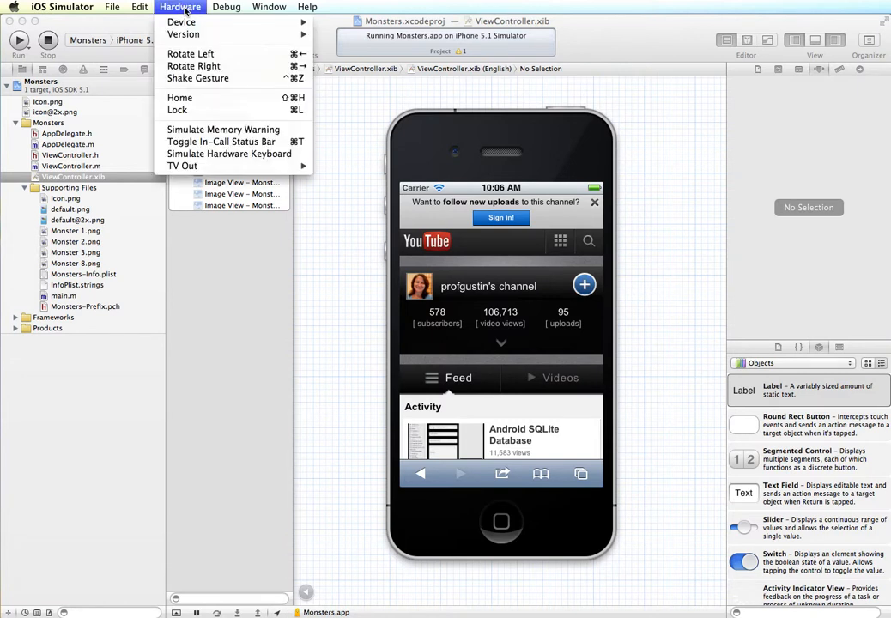
mouse_move(193, 66)
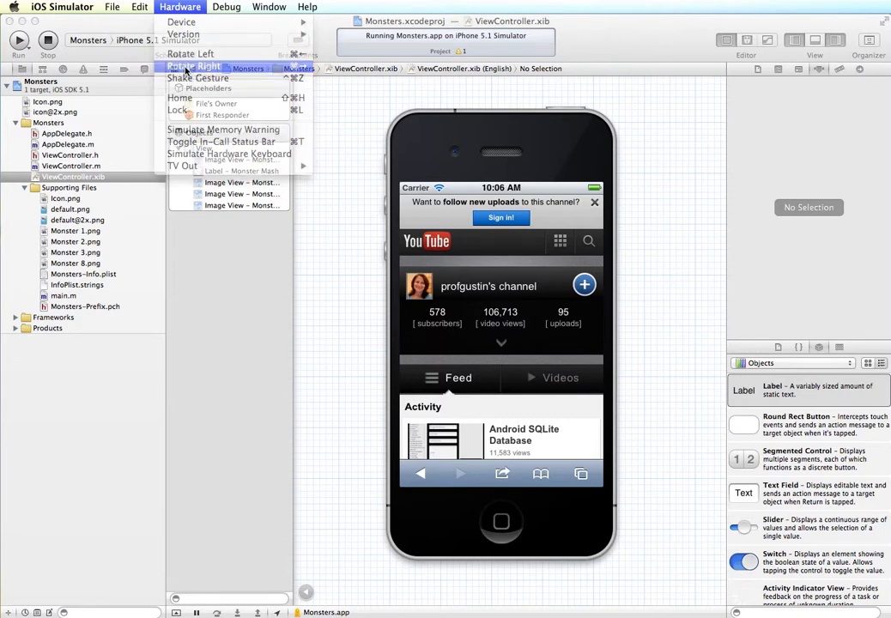
left_click(194, 65)
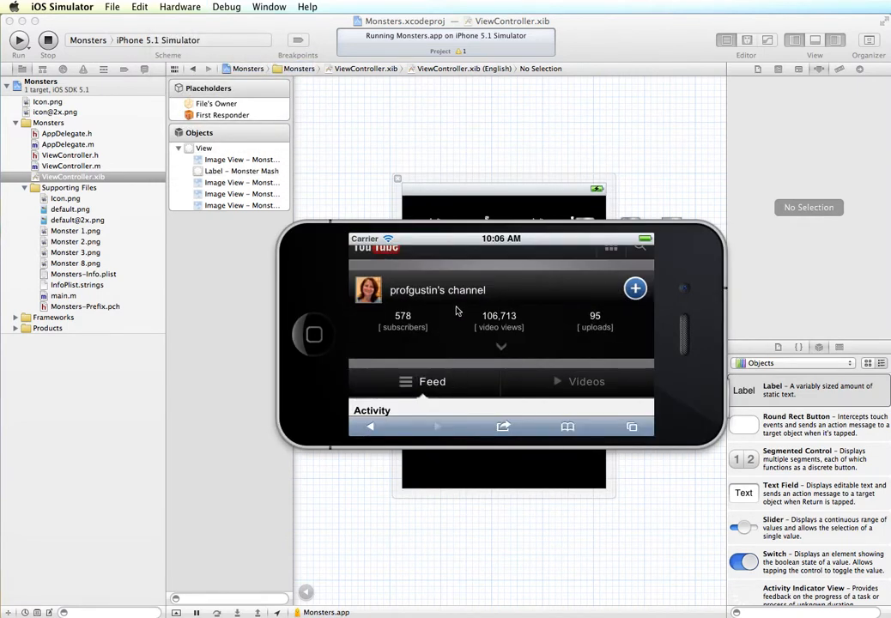
mouse_move(486, 352)
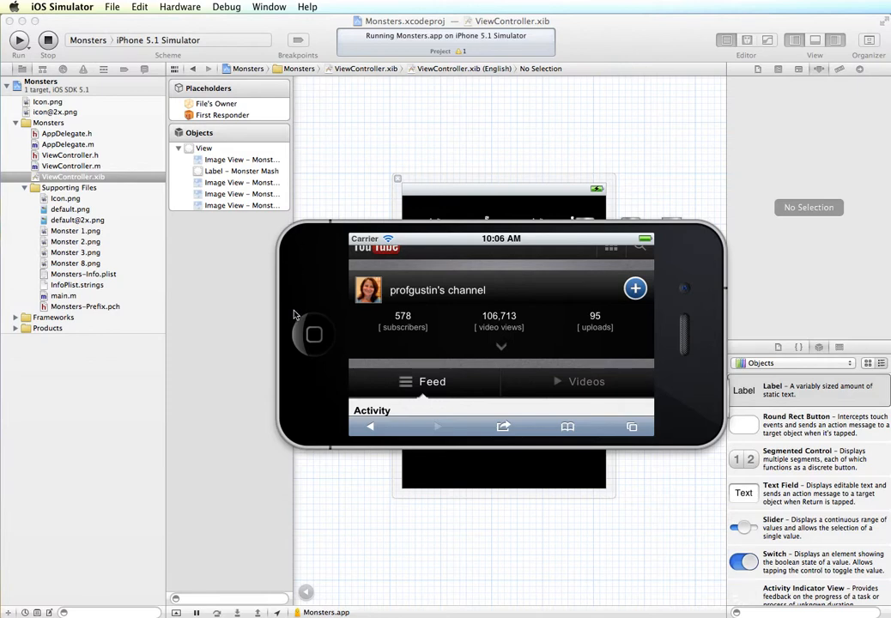
left_click(180, 6)
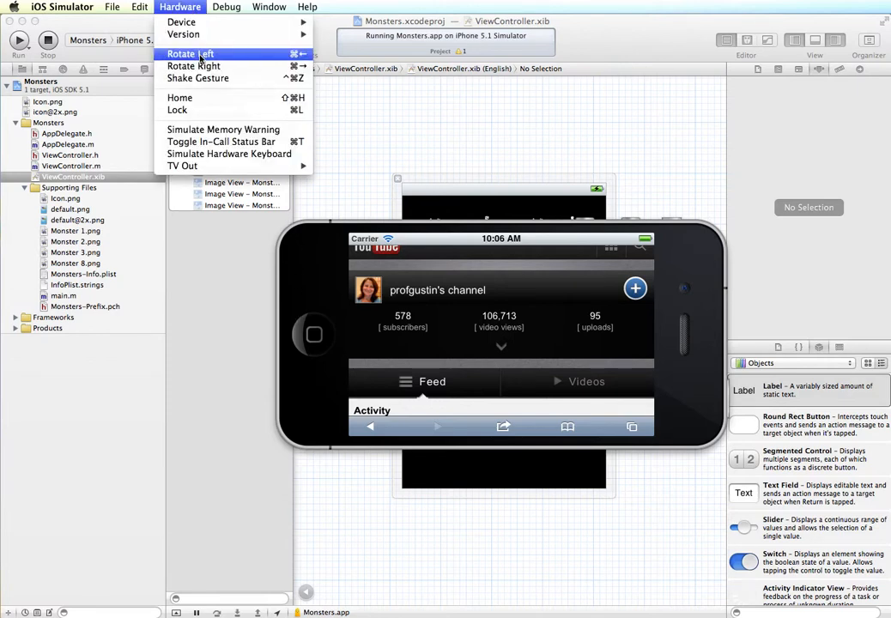
left_click(191, 53)
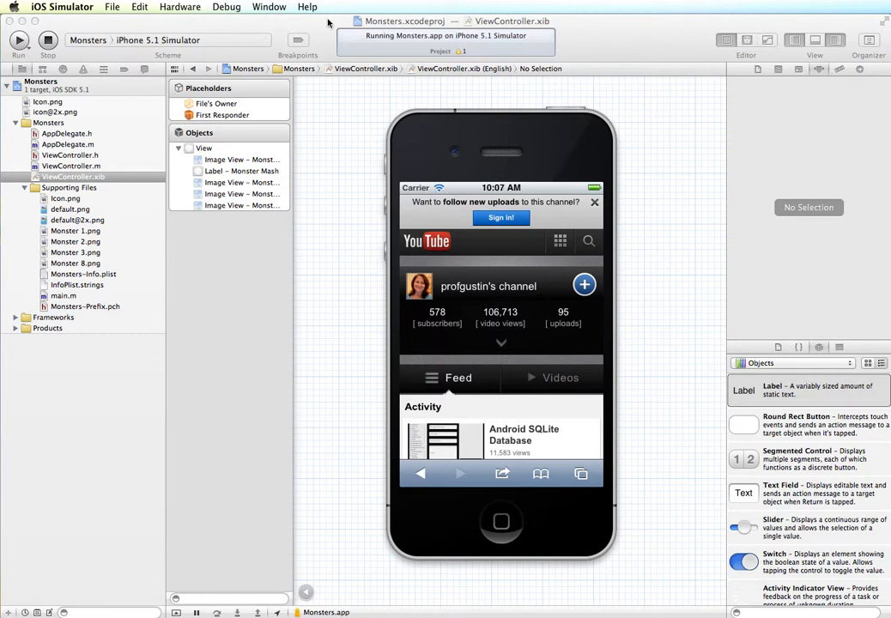
mouse_move(373, 123)
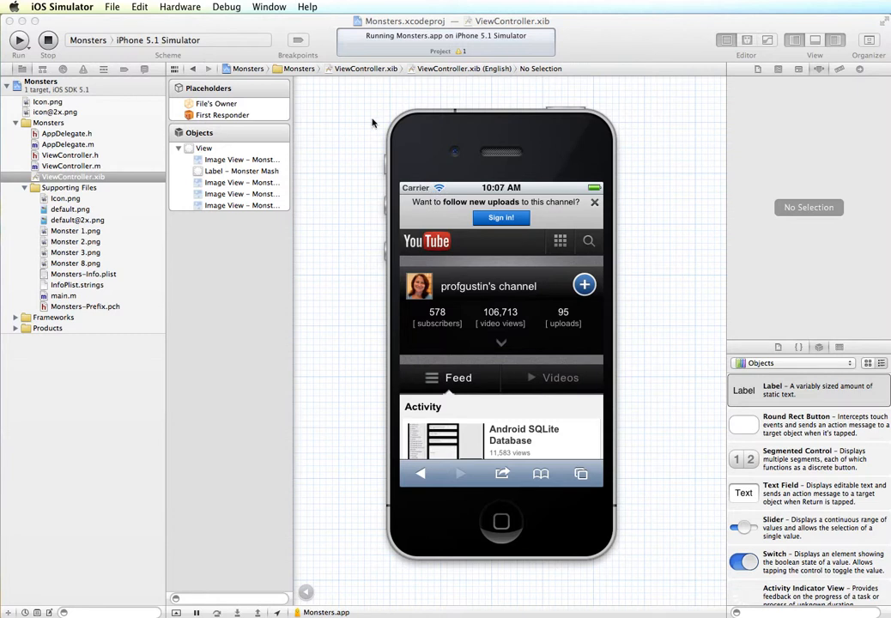
mouse_move(350, 124)
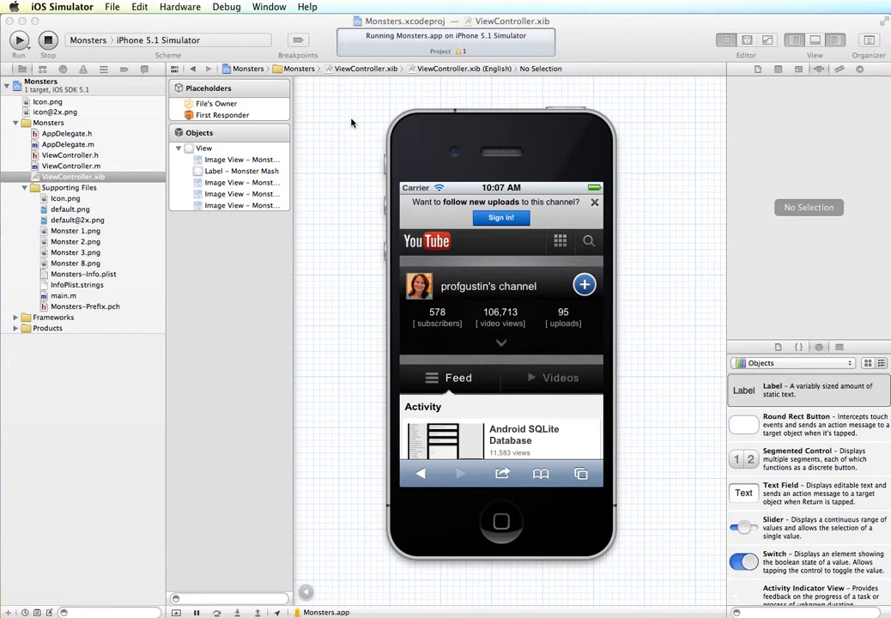
mouse_move(486, 12)
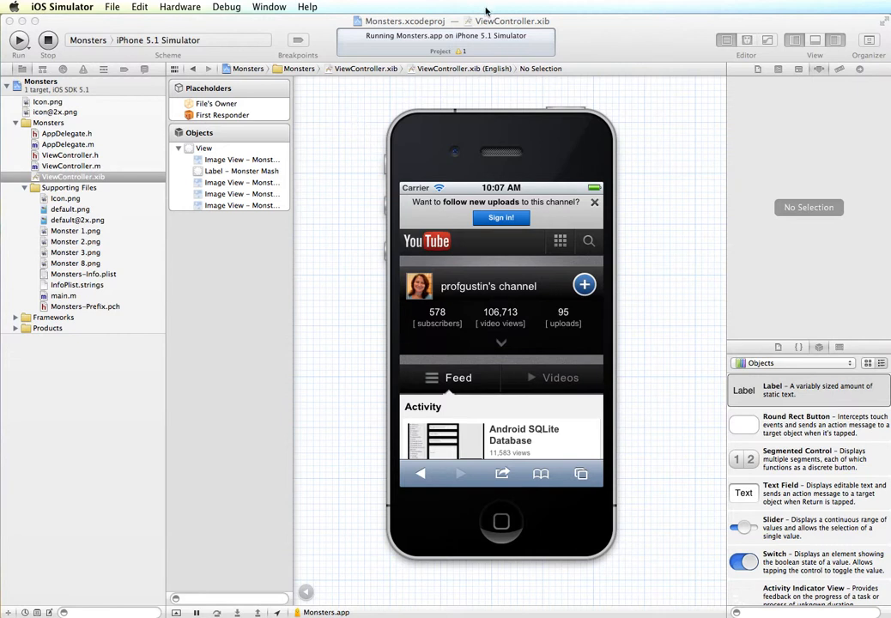
mouse_move(312, 27)
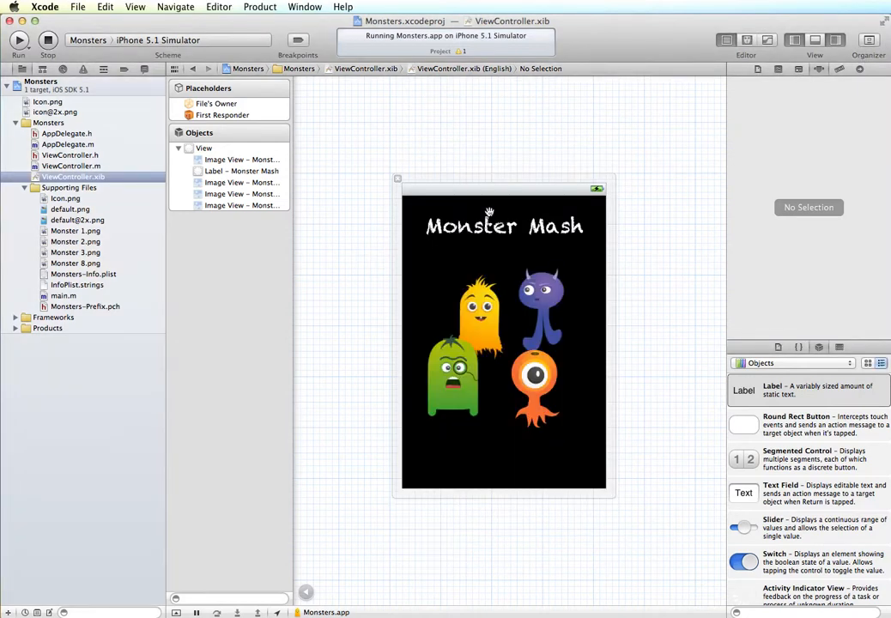
mouse_move(472, 371)
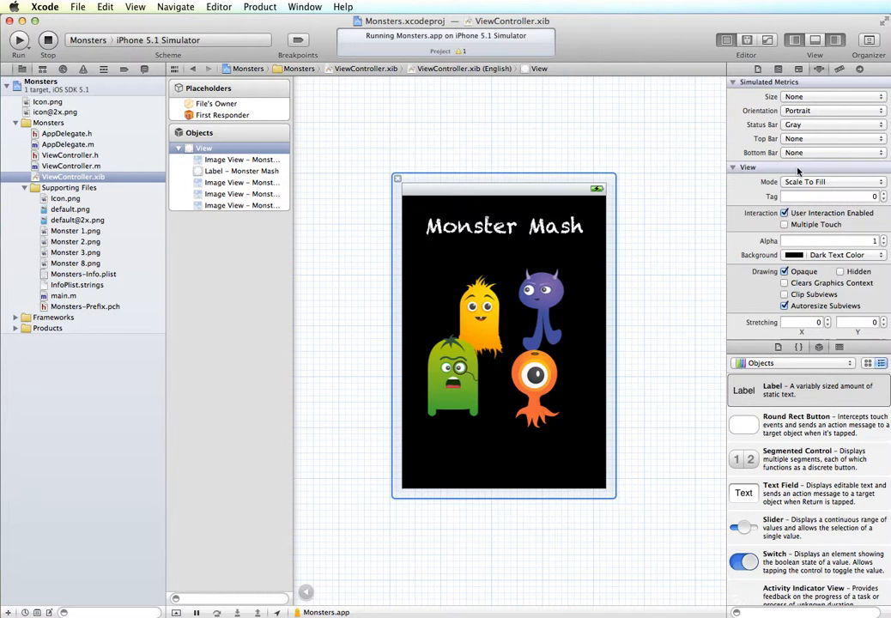
mouse_move(796, 116)
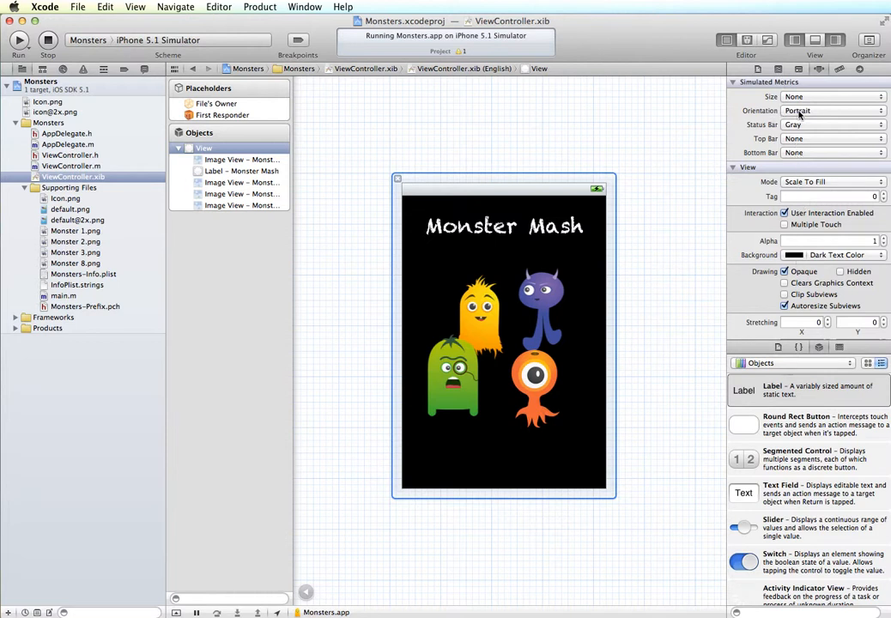
left_click(831, 110)
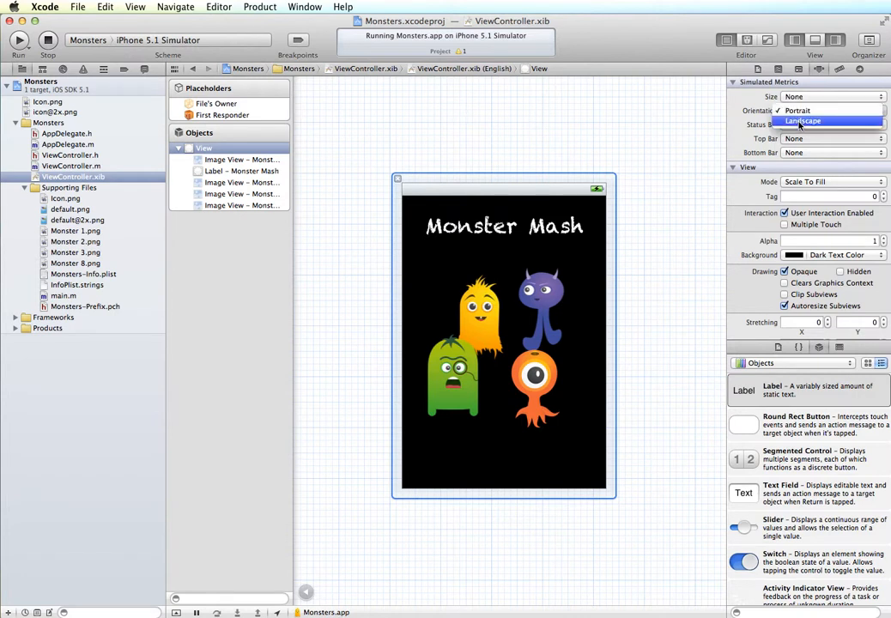
left_click(804, 120)
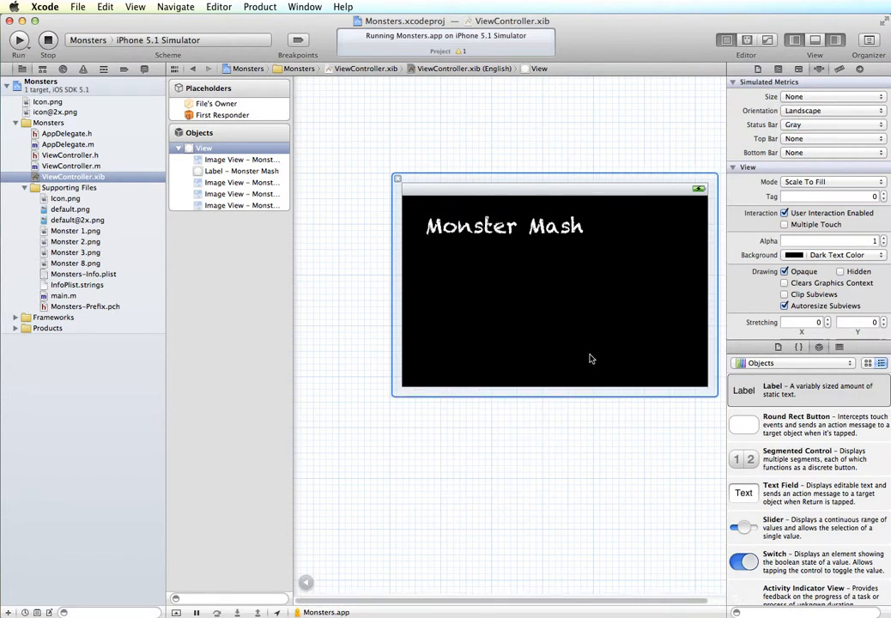
mouse_move(609, 231)
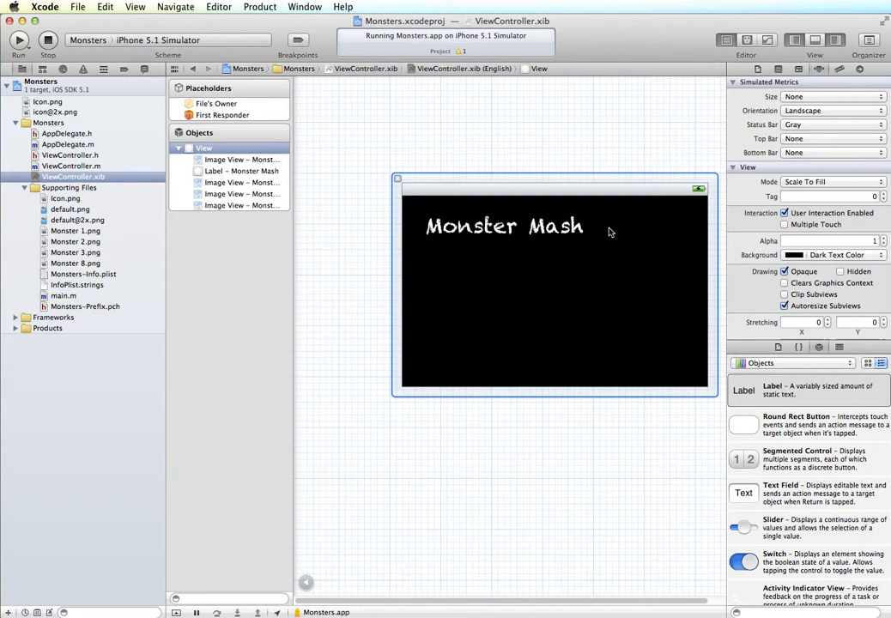
mouse_move(516, 301)
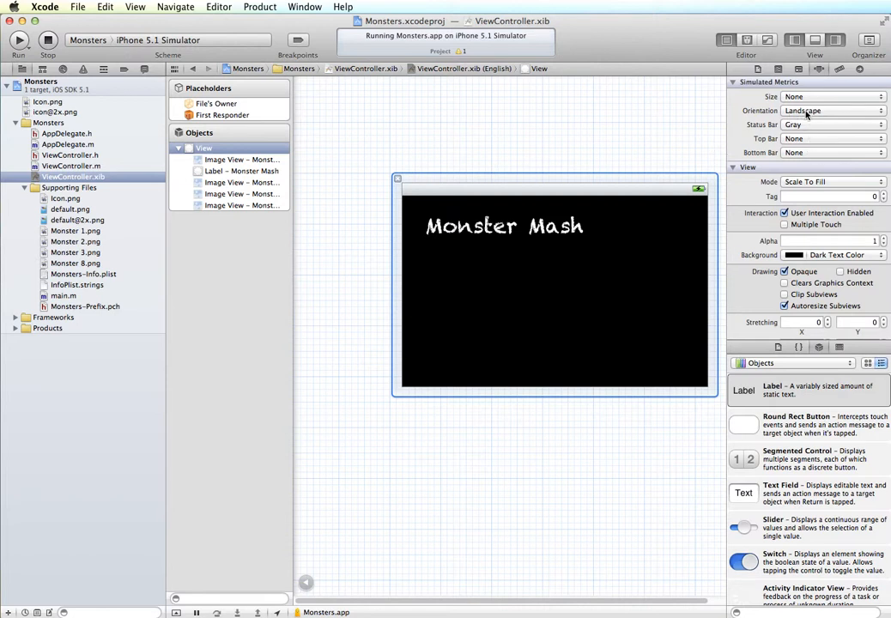
left_click(832, 110)
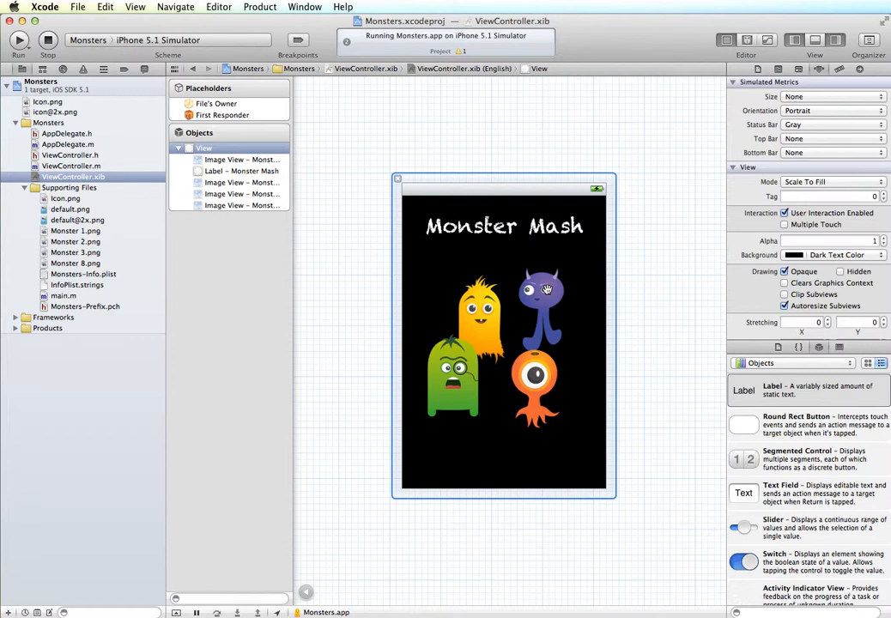
mouse_move(563, 198)
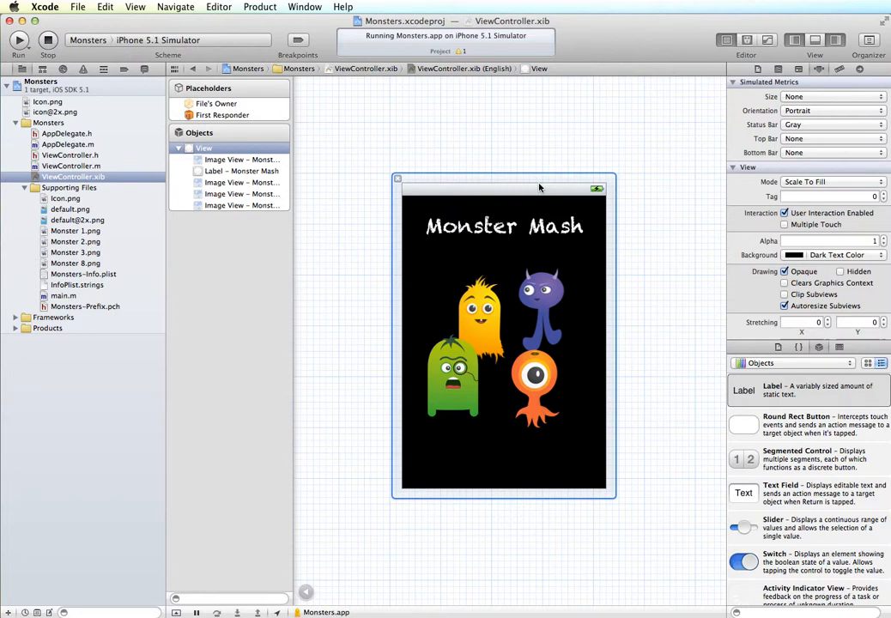
mouse_move(496, 232)
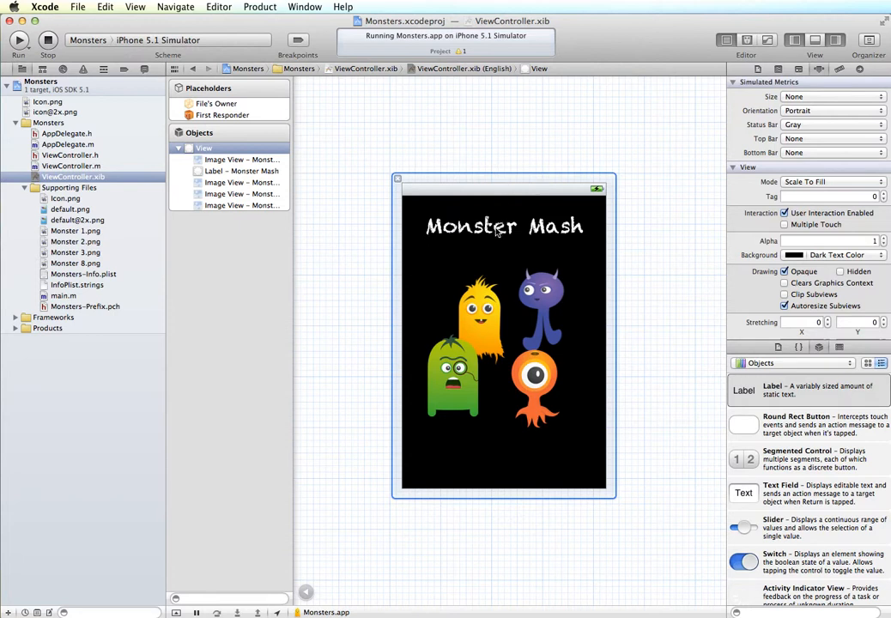
mouse_move(553, 353)
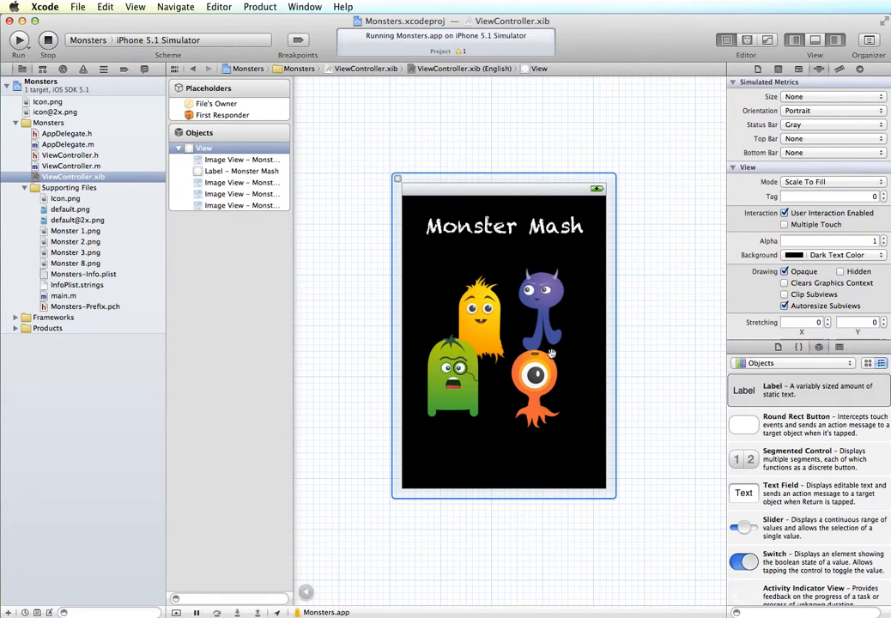
mouse_move(563, 290)
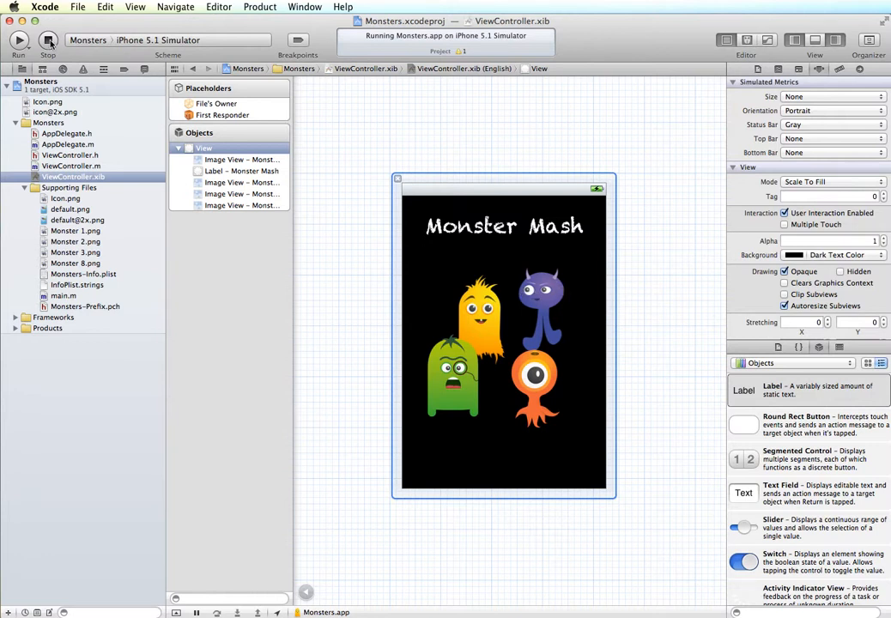
Step: Stop and rerun the Monster Mash app, then rotate the simulated iPhone to landscape
left_click(48, 41)
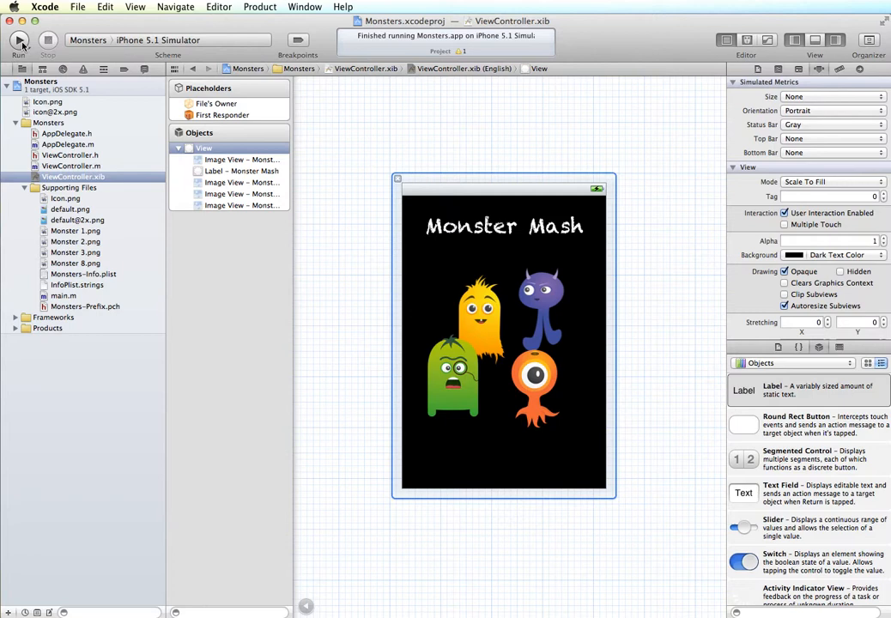
left_click(19, 41)
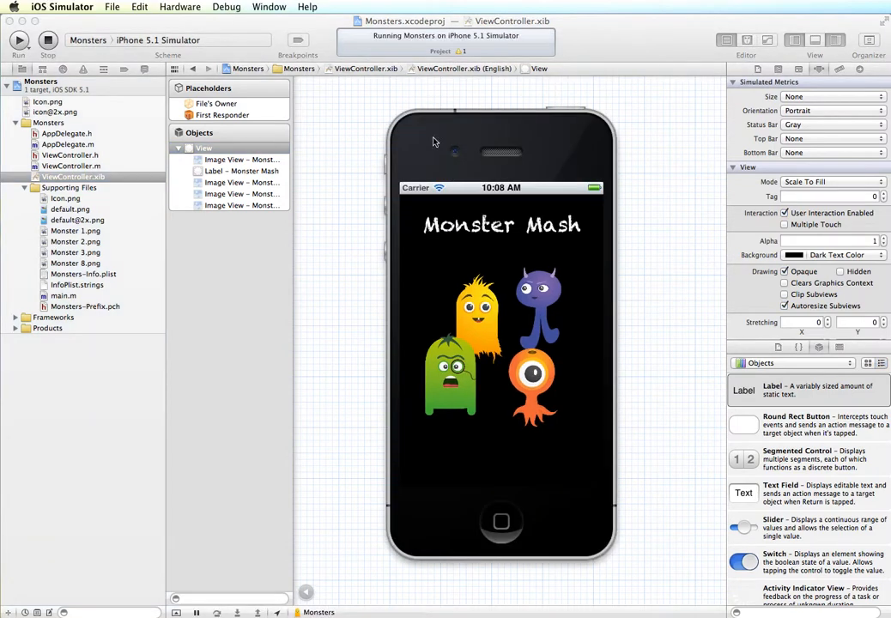
left_click(178, 7)
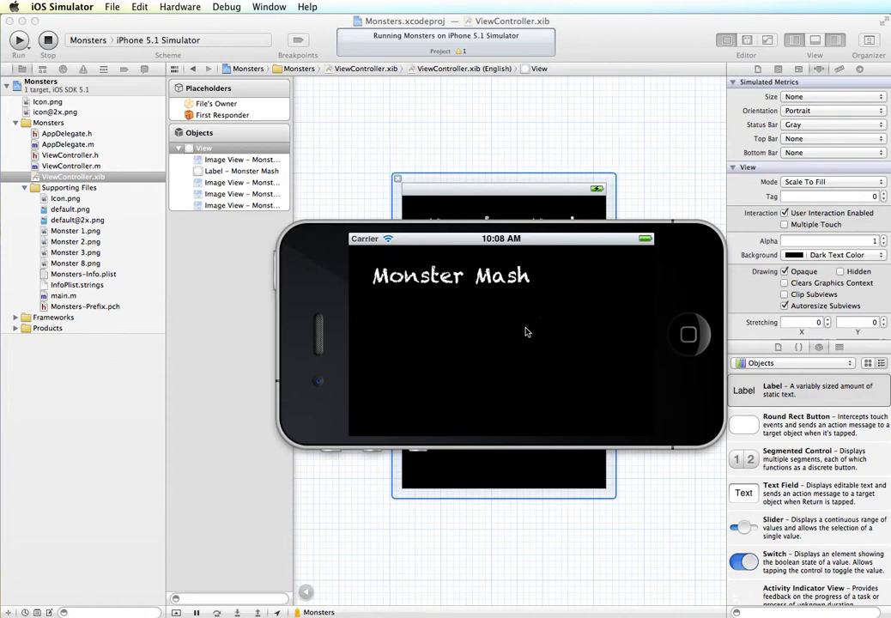
mouse_move(436, 192)
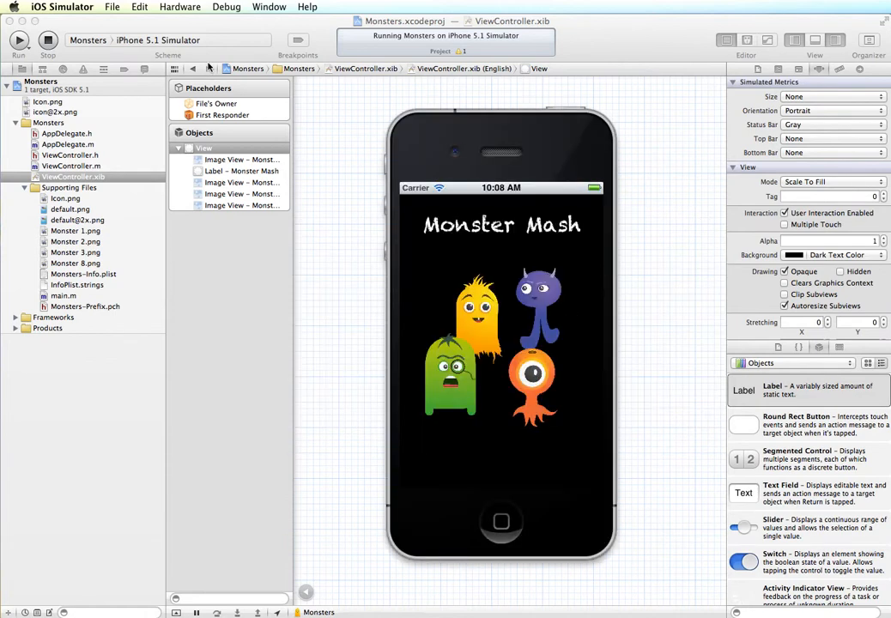
mouse_move(350, 199)
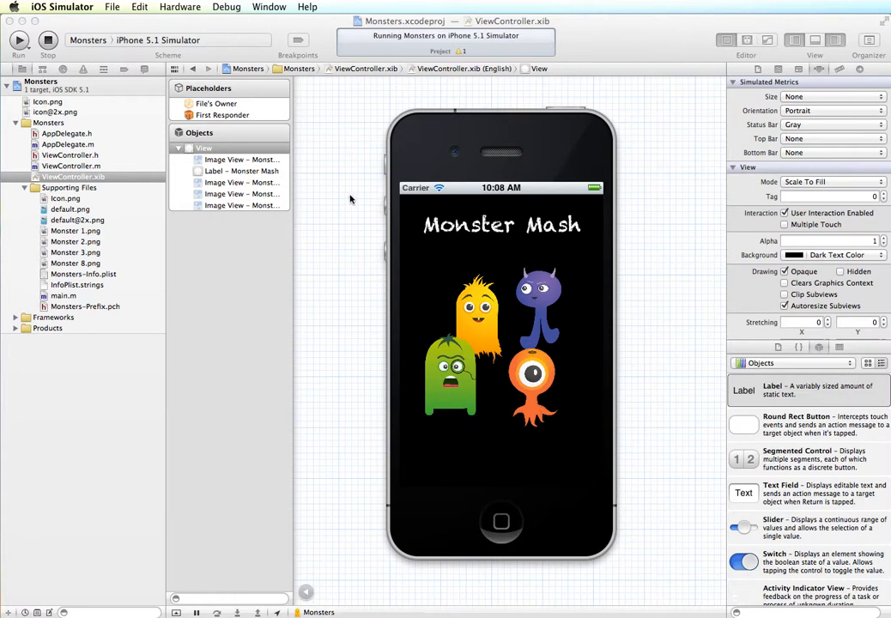
mouse_move(879, 5)
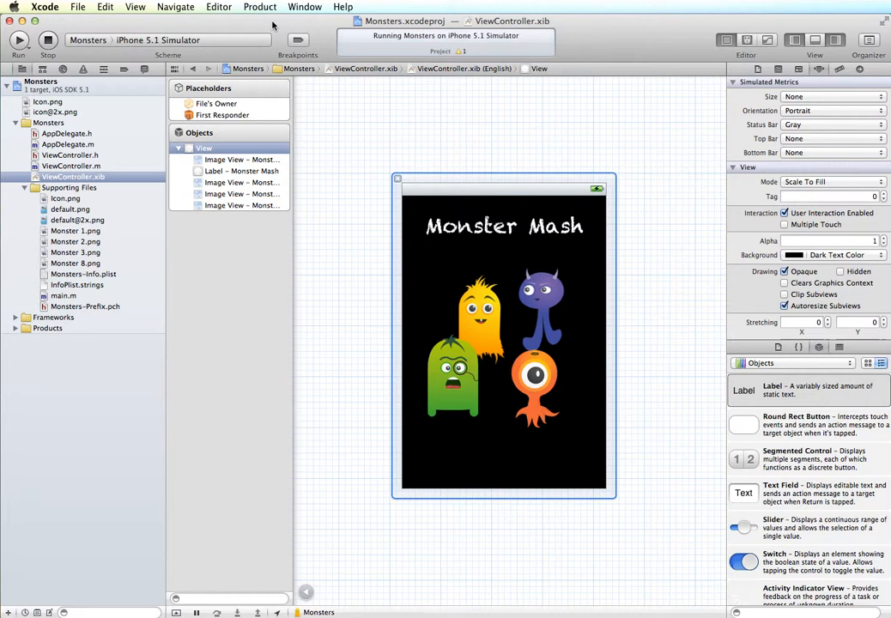
mouse_move(628, 306)
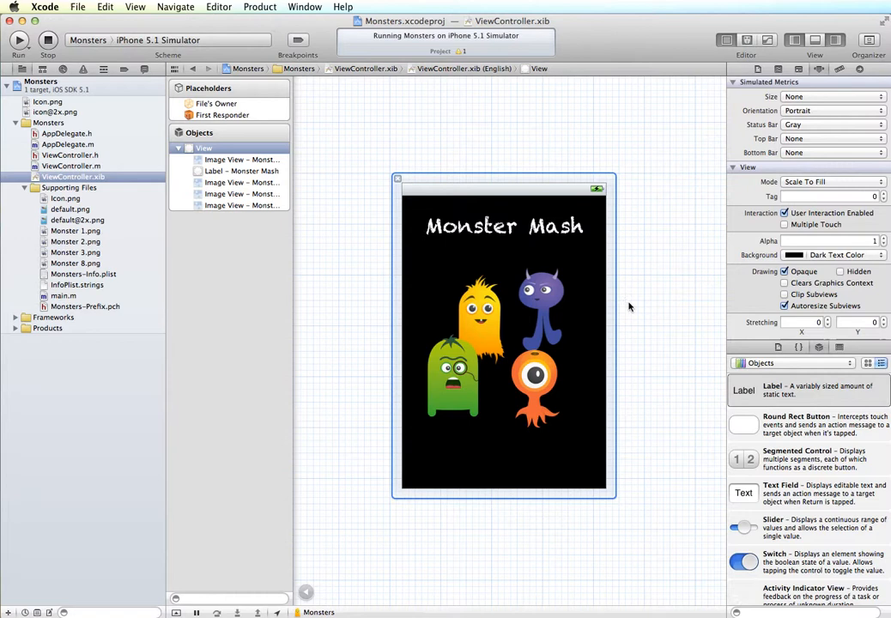
Step: Select the Monsters project in the navigator to show its target build settings
left_click(41, 81)
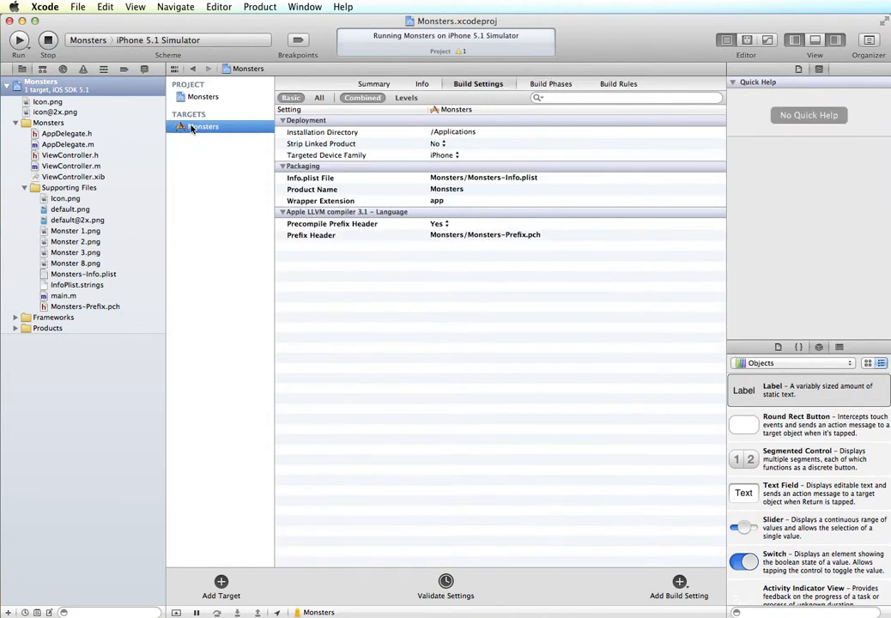
Step: Review Supported Device Orientations on the Monsters target Summary, then pick ViewController.m
left_click(374, 82)
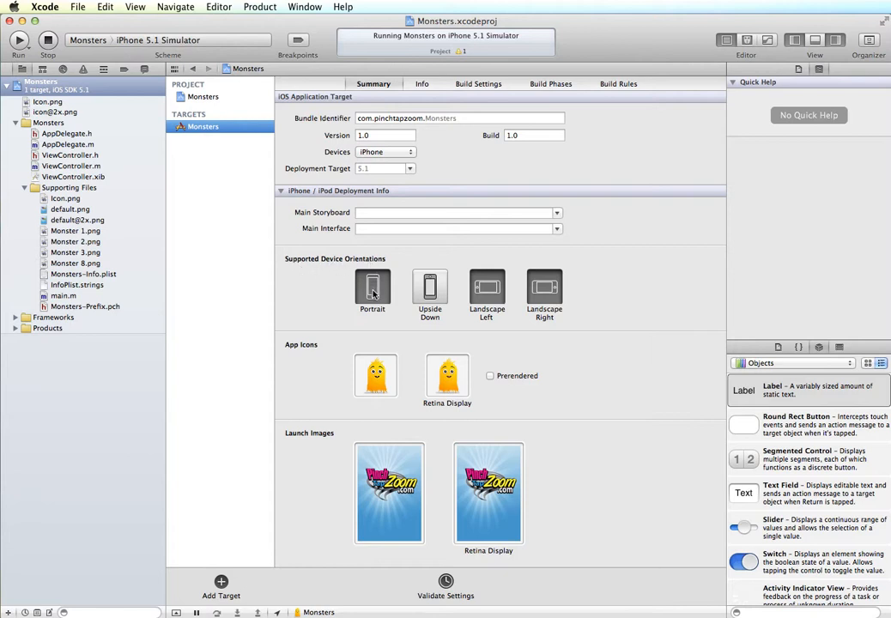
mouse_move(463, 295)
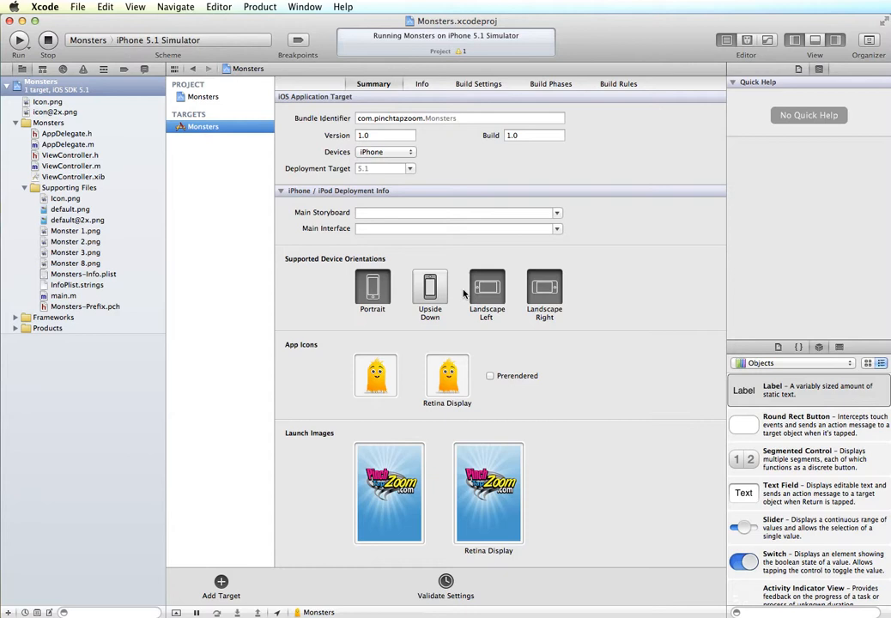
mouse_move(419, 318)
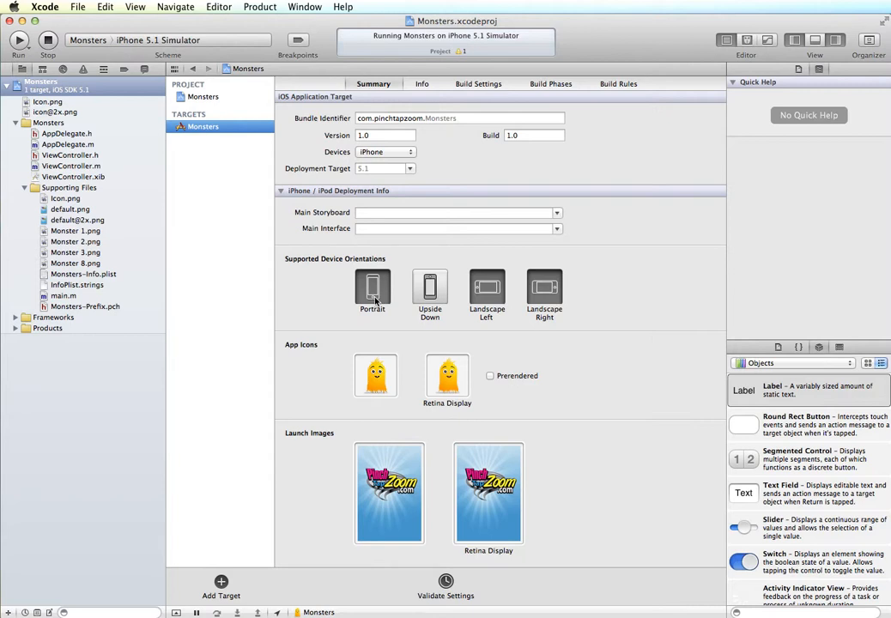
mouse_move(429, 283)
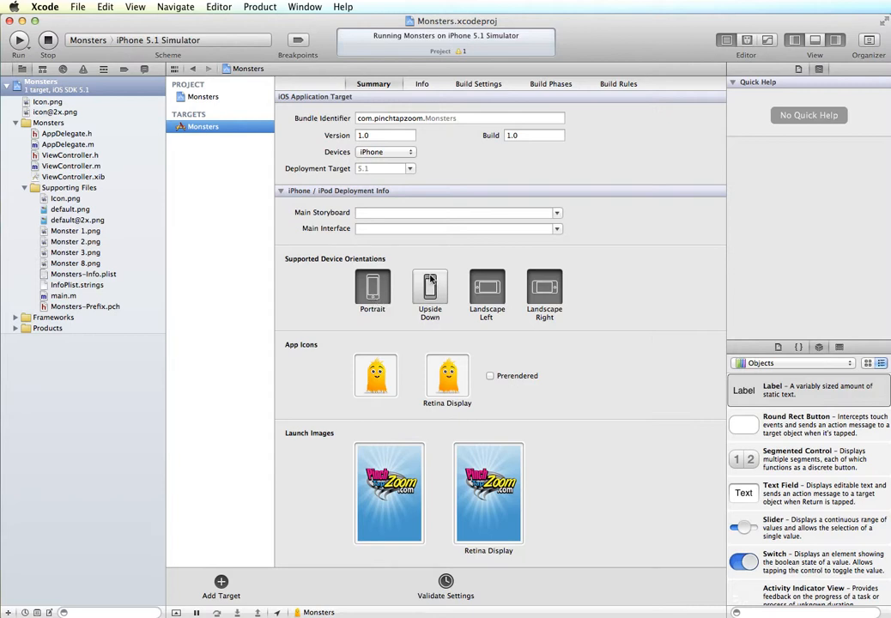
mouse_move(481, 291)
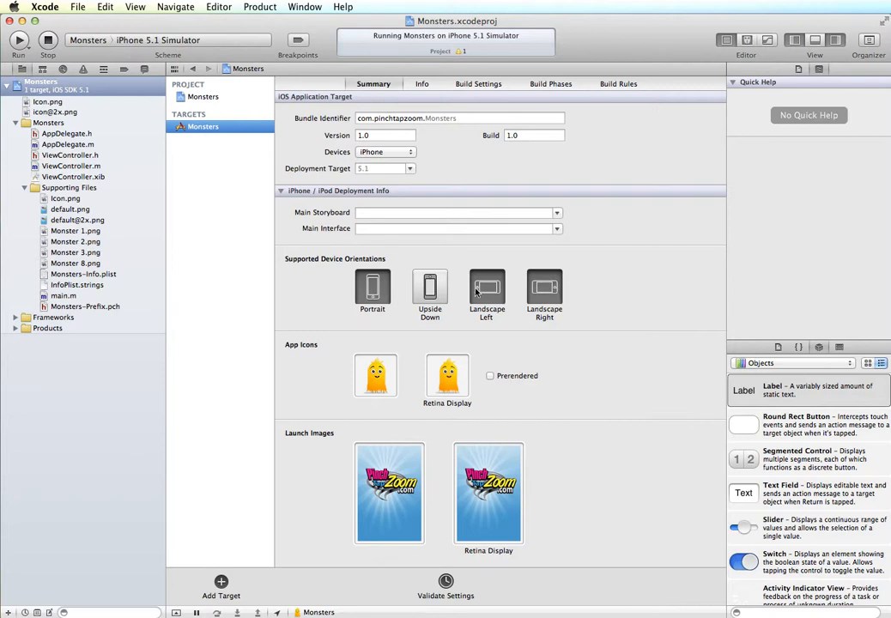
mouse_move(429, 288)
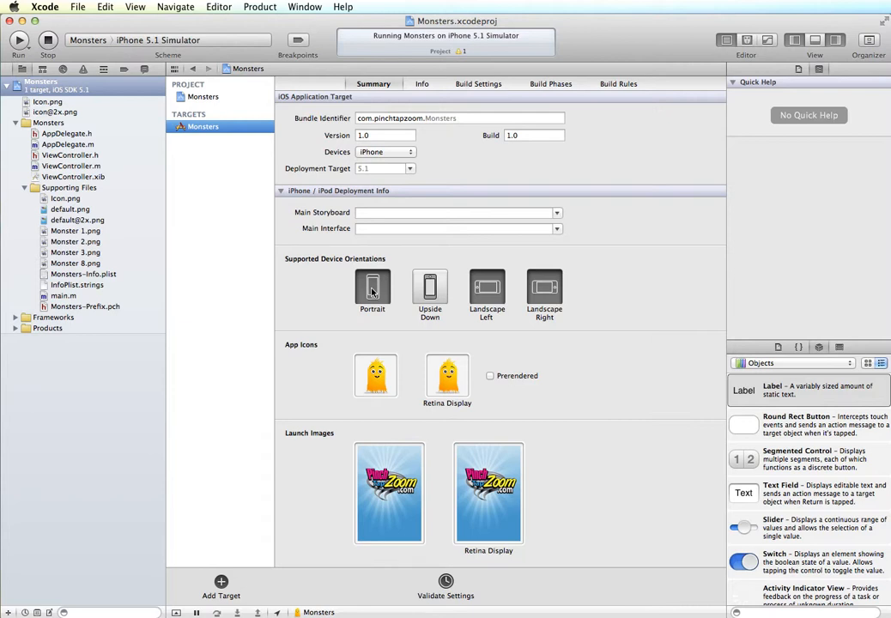
mouse_move(405, 292)
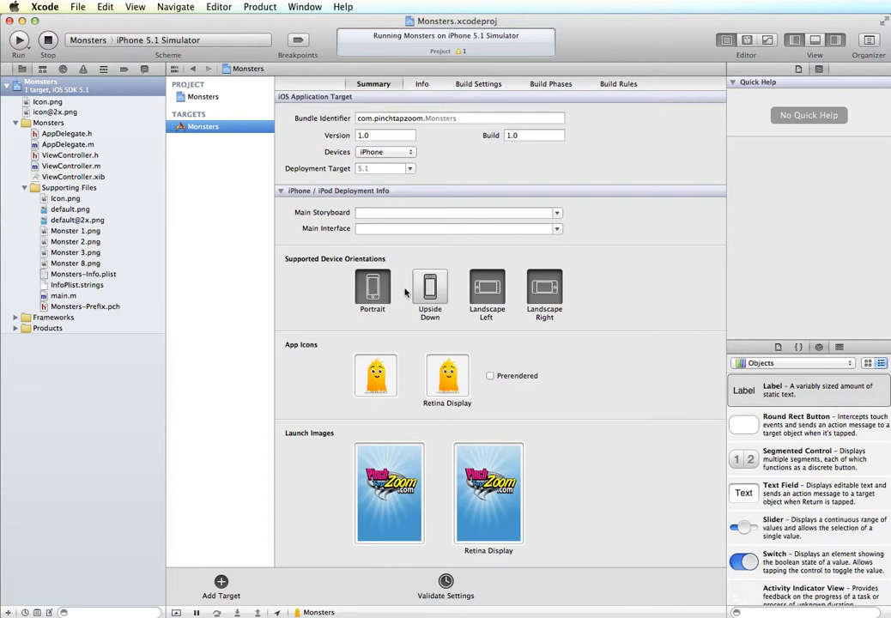
mouse_move(419, 288)
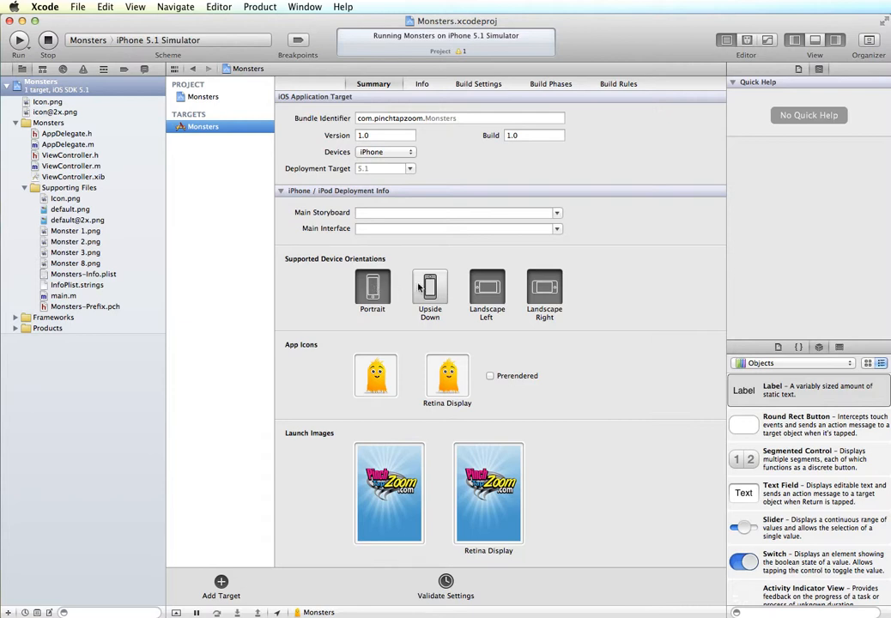
mouse_move(544, 289)
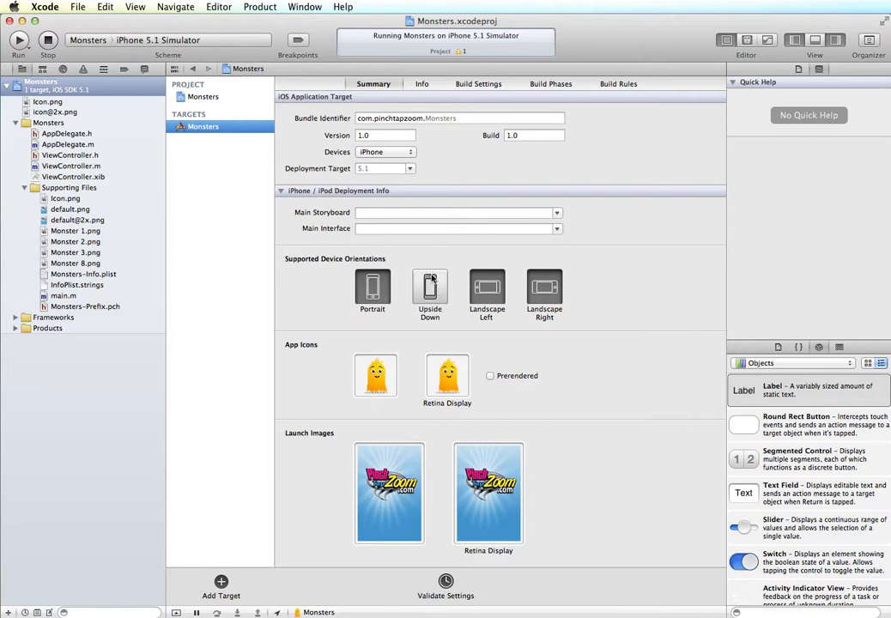
mouse_move(437, 273)
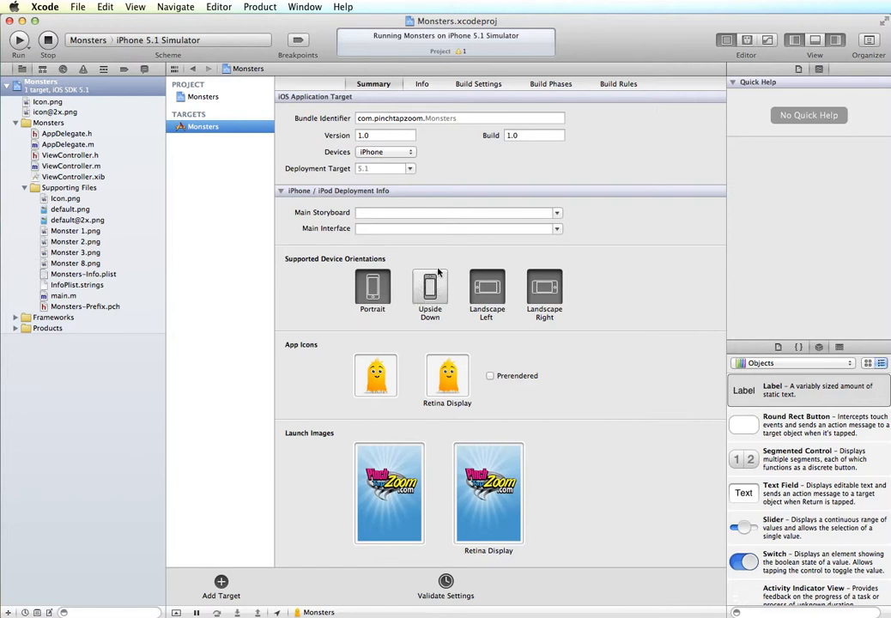
mouse_move(429, 283)
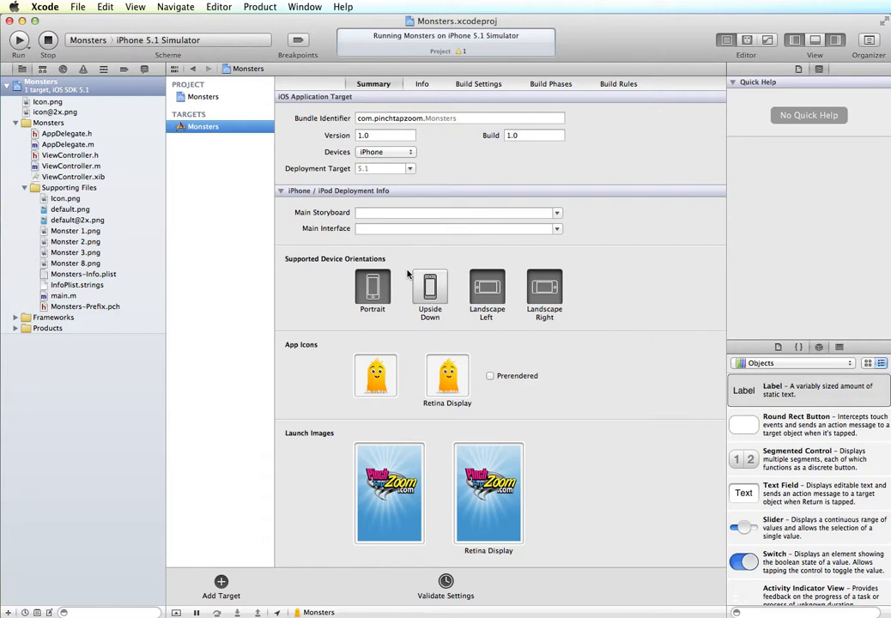
mouse_move(432, 276)
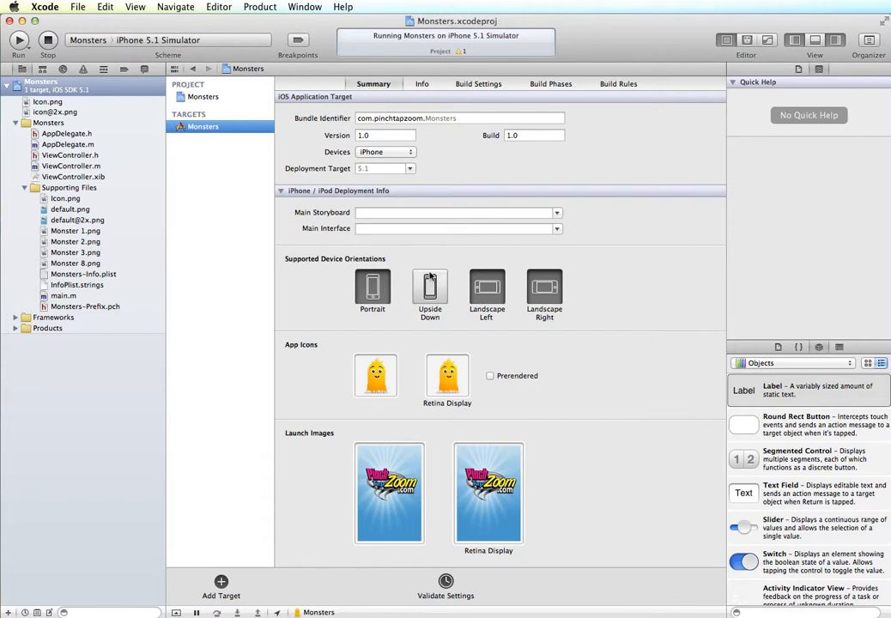
mouse_move(431, 278)
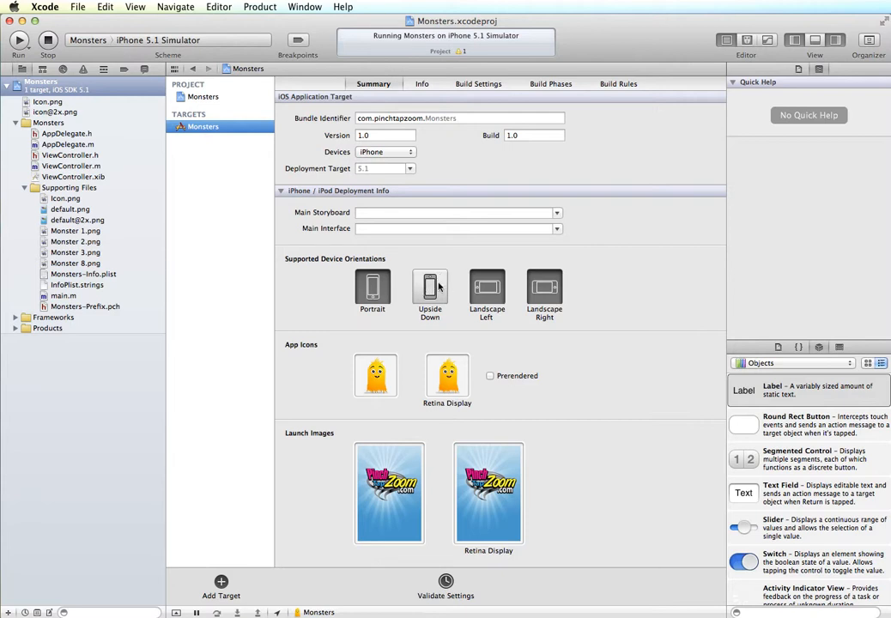
mouse_move(515, 288)
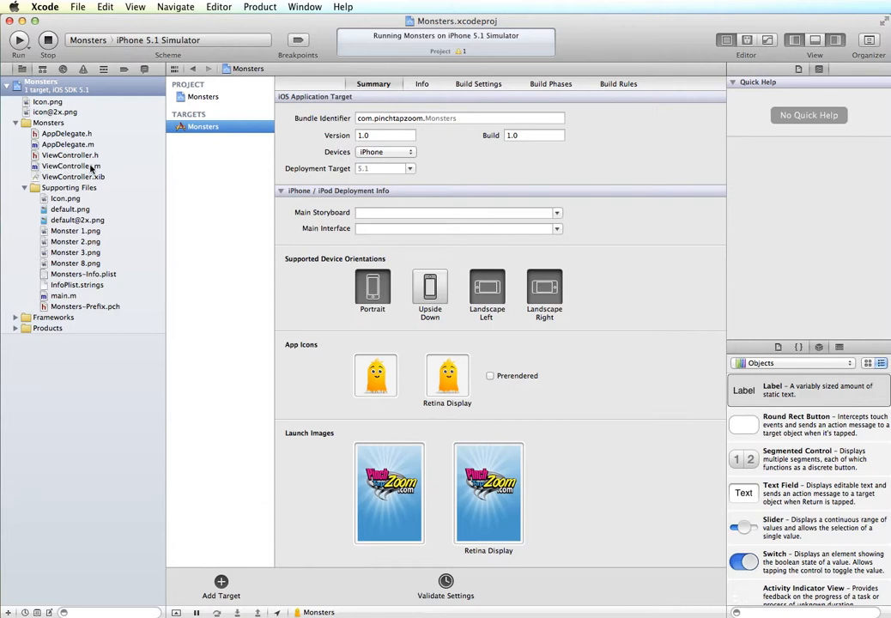
left_click(72, 165)
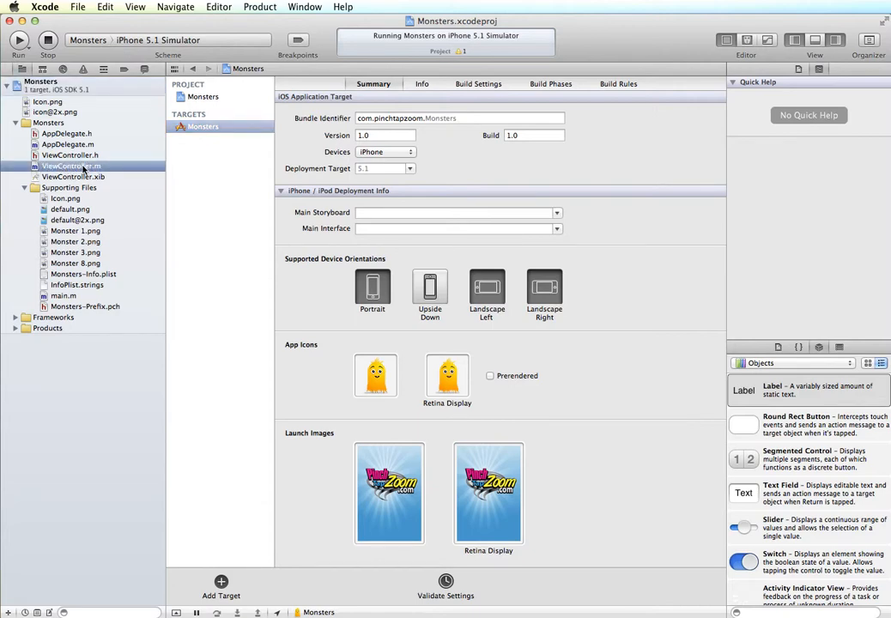
Step: Look up UIInterfaceOrientation Quick Help from the method signature and return to ViewController.m
left_click(72, 164)
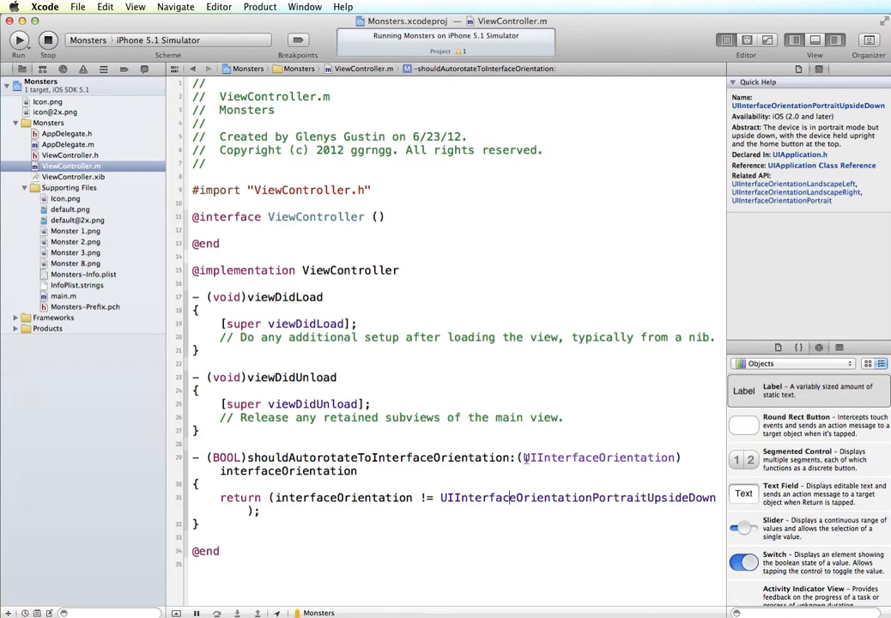
double_click(598, 457)
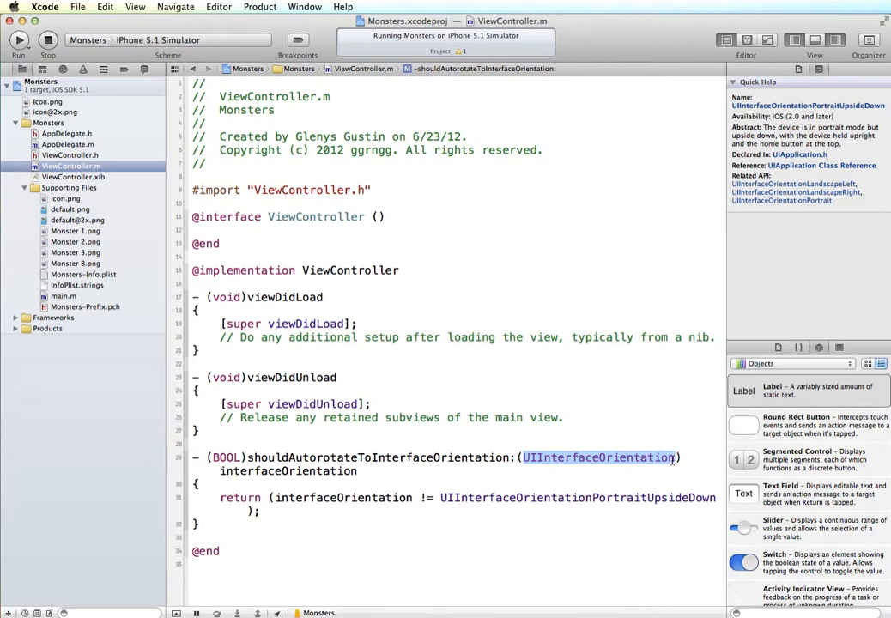
left_click(597, 457)
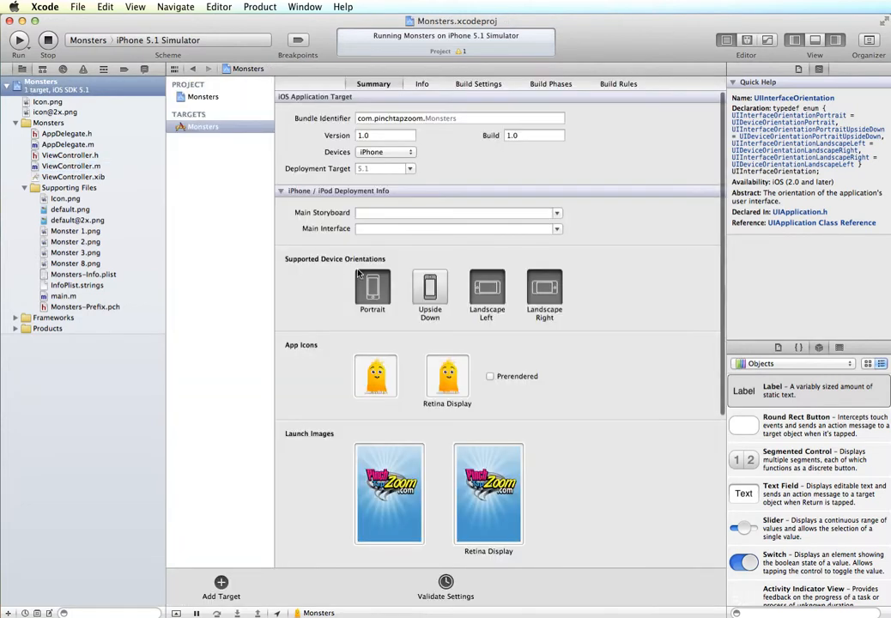
mouse_move(556, 302)
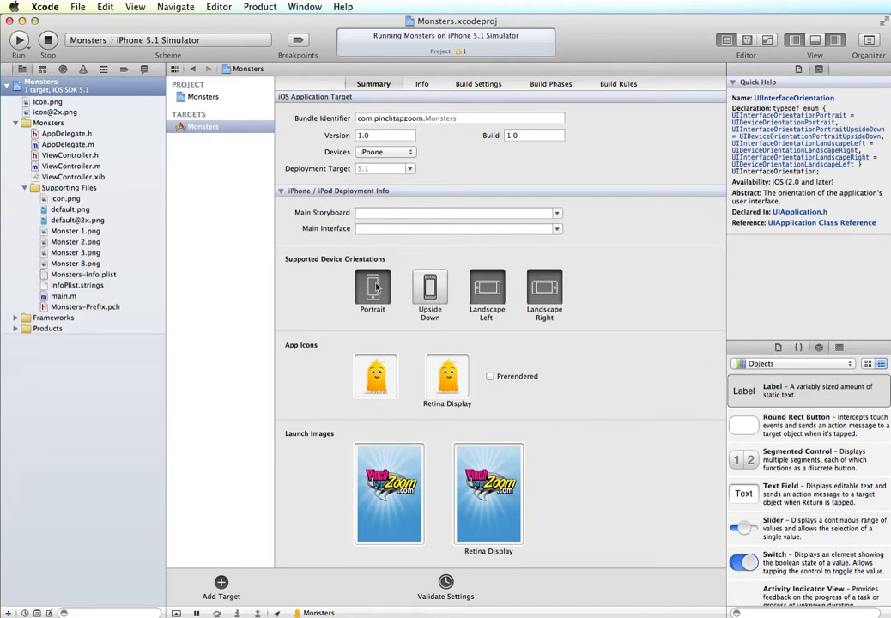
left_click(71, 165)
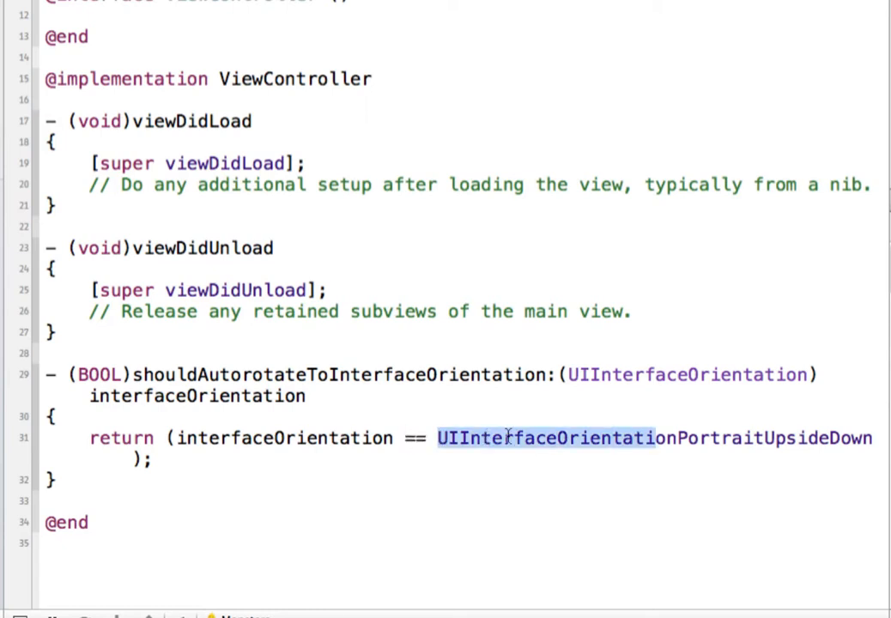
Step: Rewrite the return to check UIInterfaceOrientationPortrait || interfaceOrientation == UIInterfaceOrientationLandscapeRight
left_click_drag(512, 438, 872, 438)
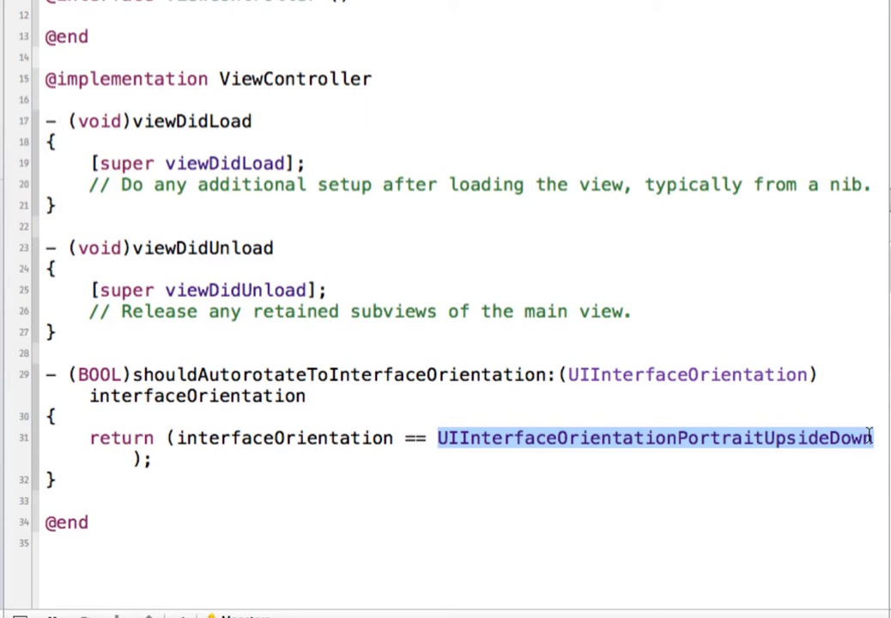
type("UII")
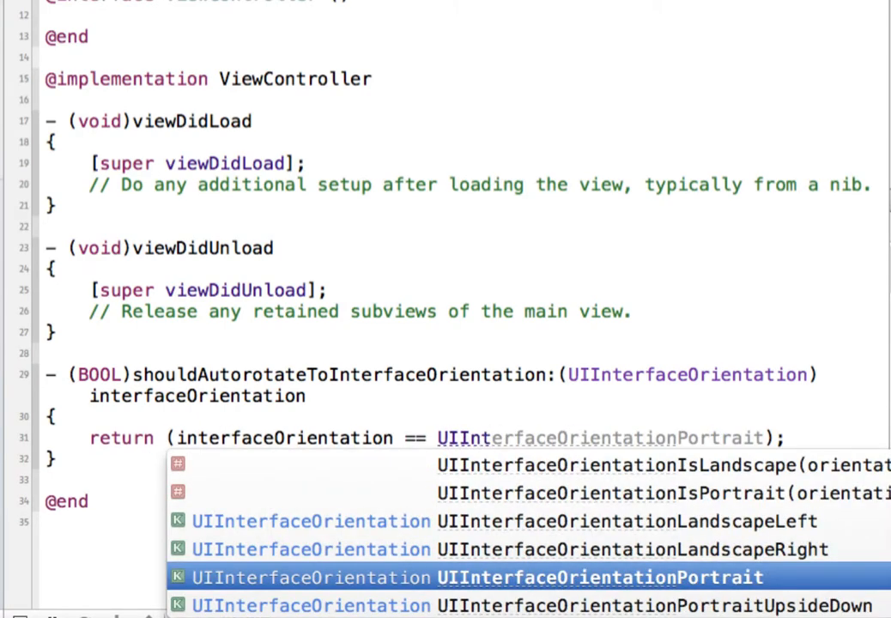
mouse_move(756, 474)
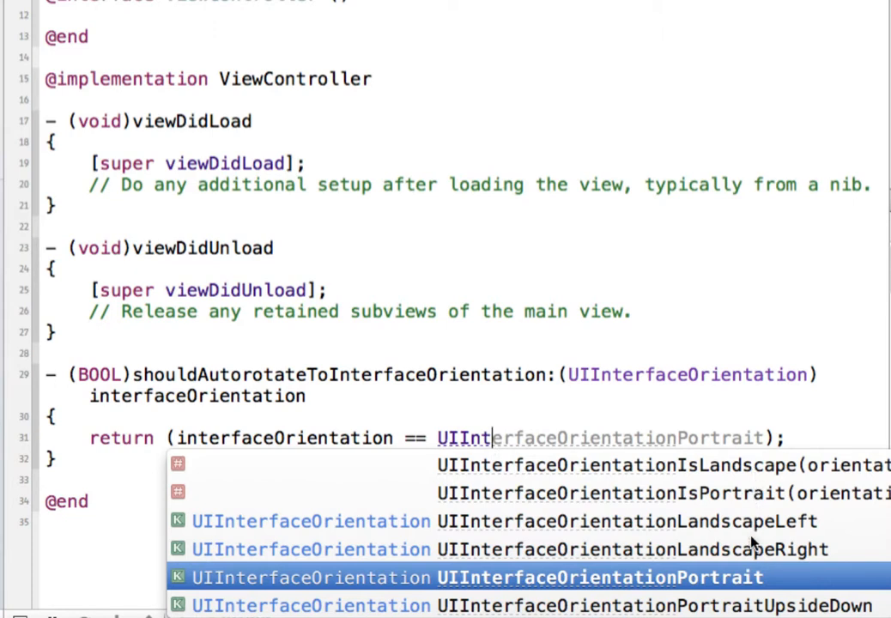
mouse_move(752, 558)
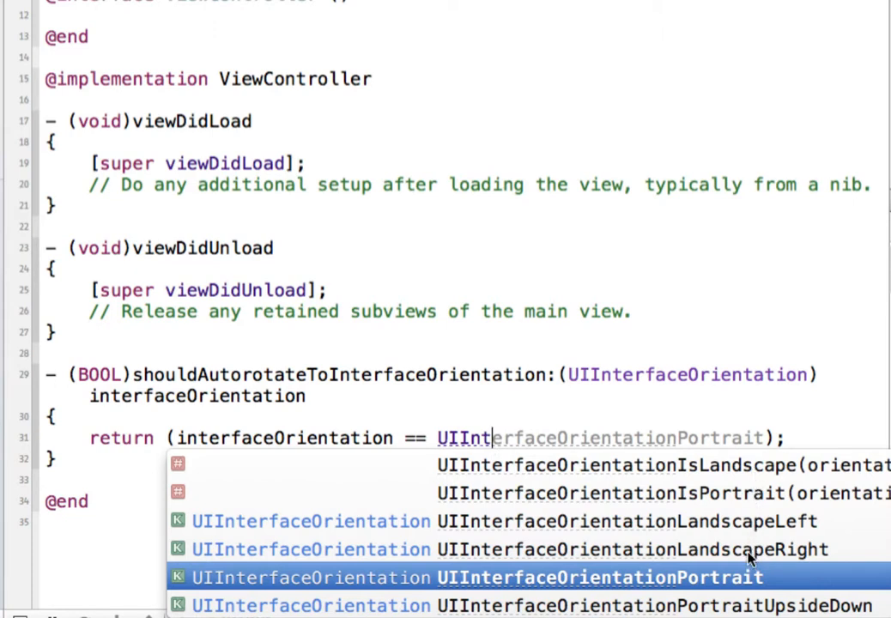
mouse_move(735, 536)
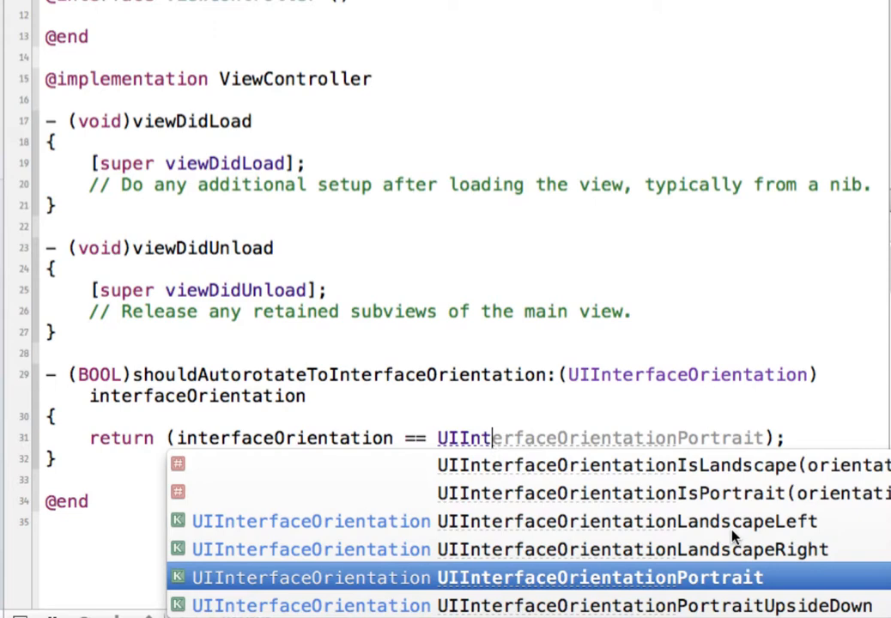
mouse_move(597, 594)
type("e")
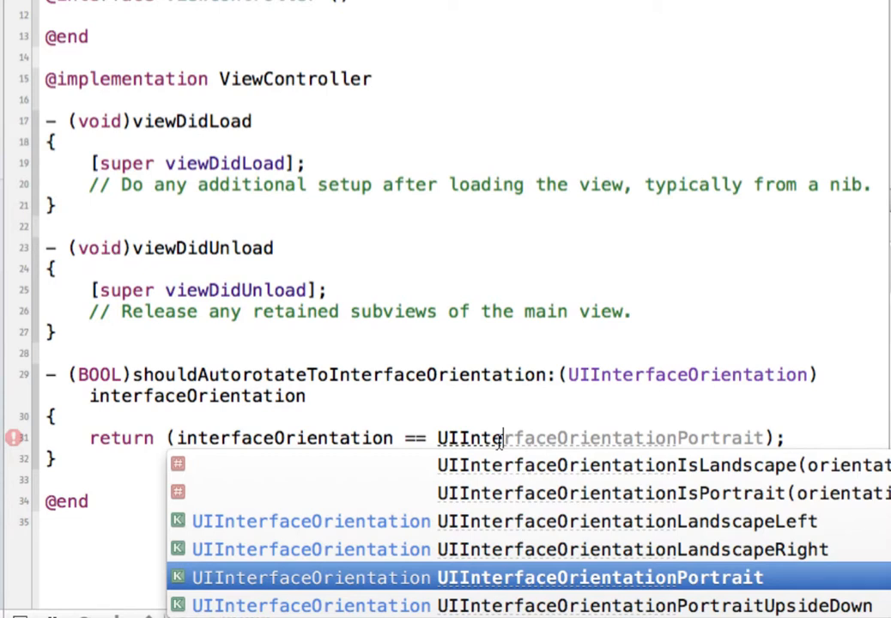
mouse_move(502, 571)
type("rfaceOrientationPortrait ")
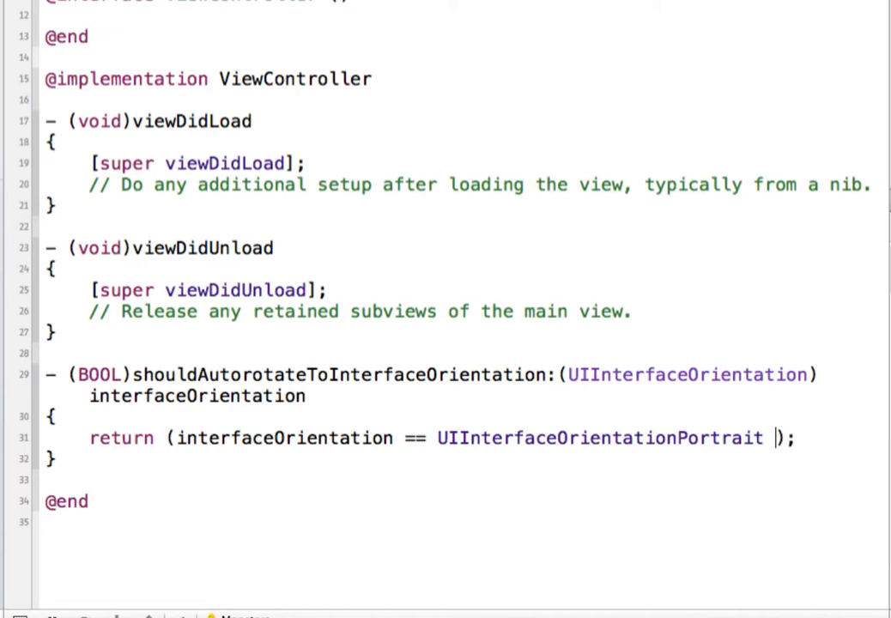
type("|| inter")
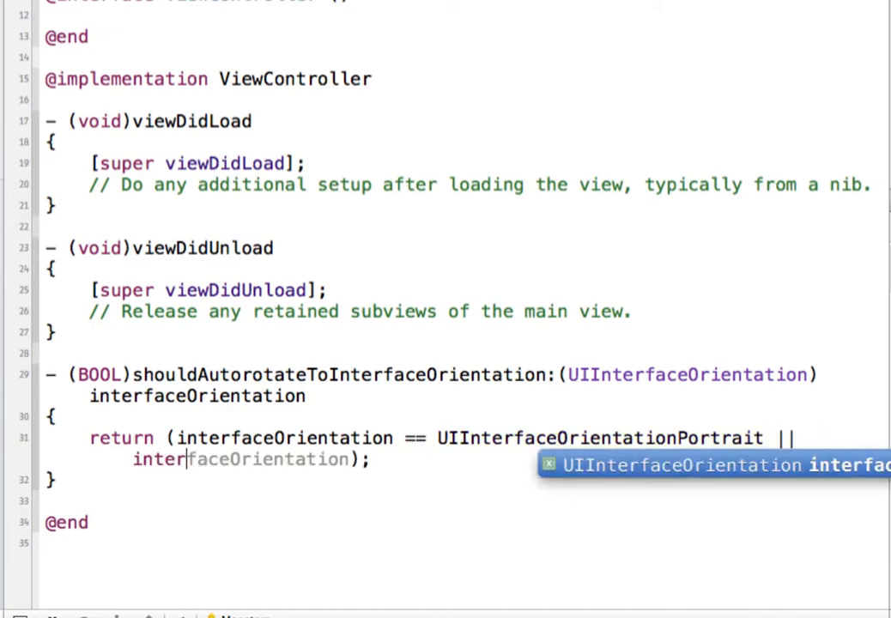
type("=")
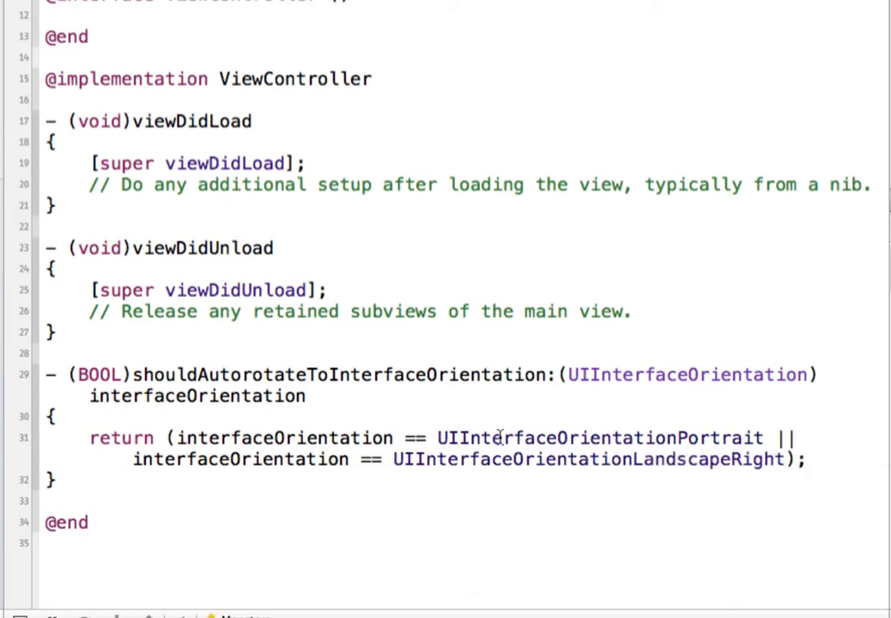
left_click(788, 458)
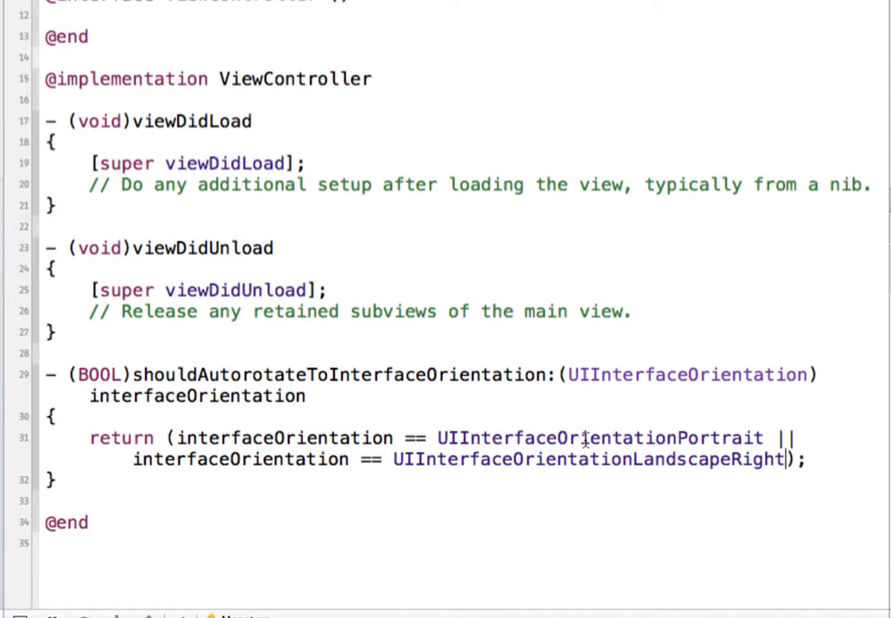
mouse_move(725, 464)
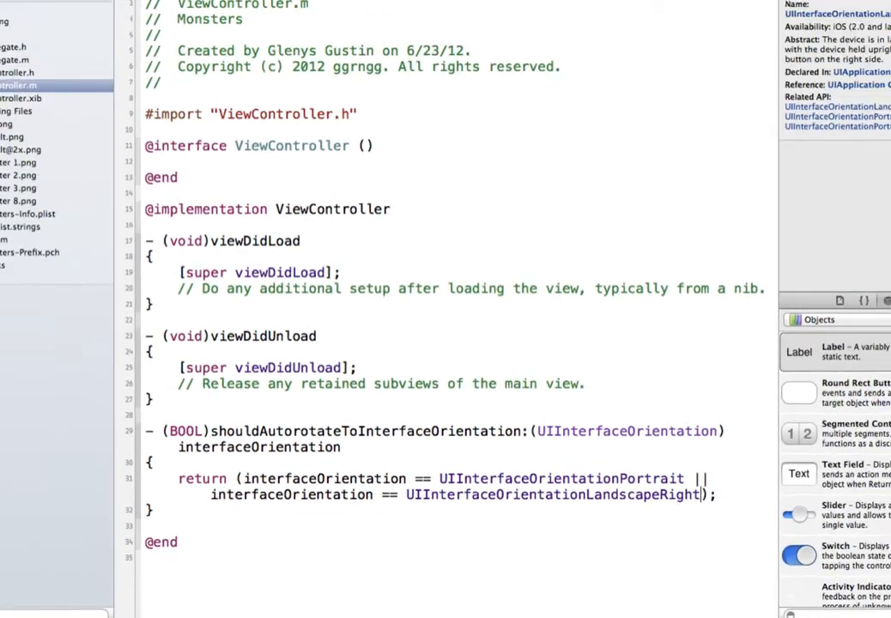
Step: Run the updated app and rotate the simulated iPhone left twice, watching Monster Mash stay put
left_click(19, 39)
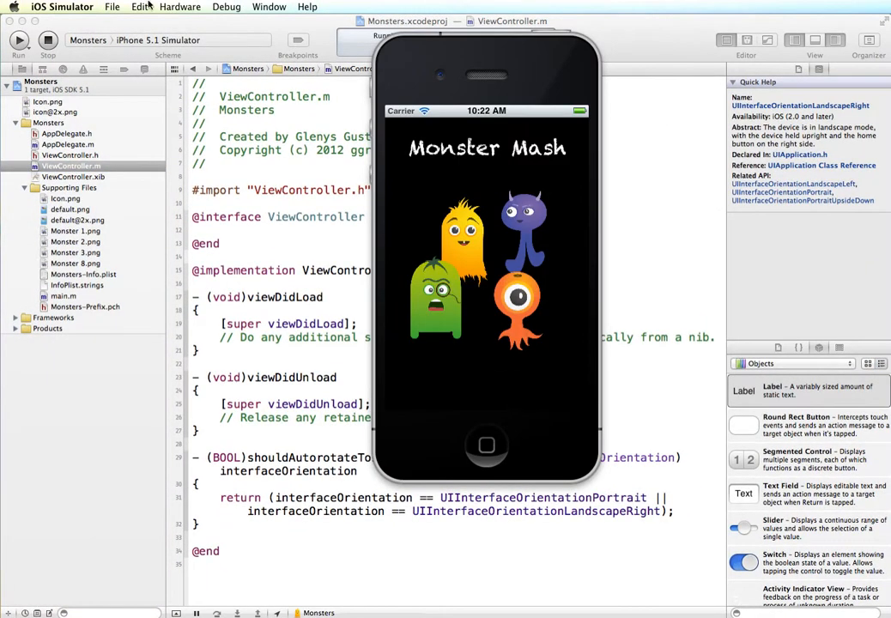
left_click(178, 7)
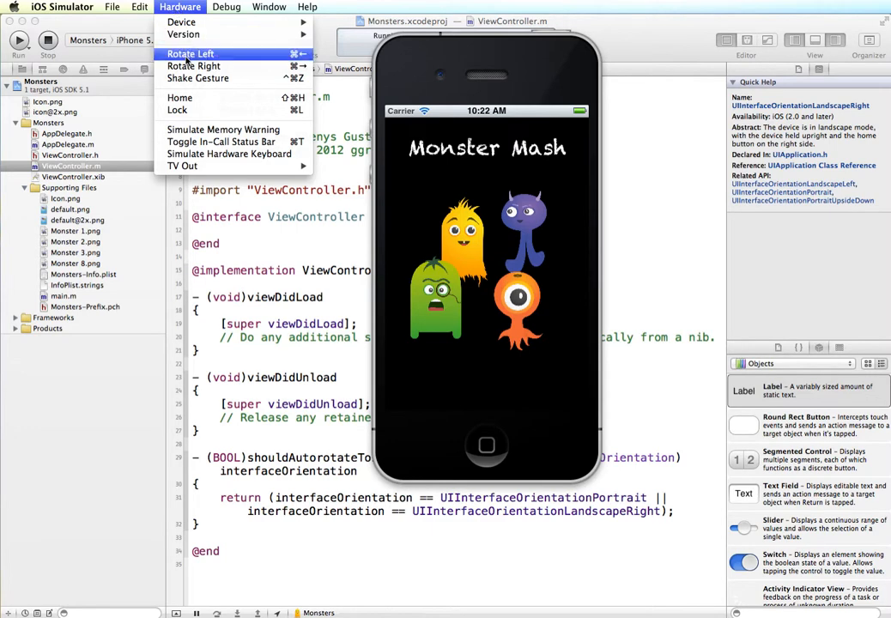
left_click(191, 53)
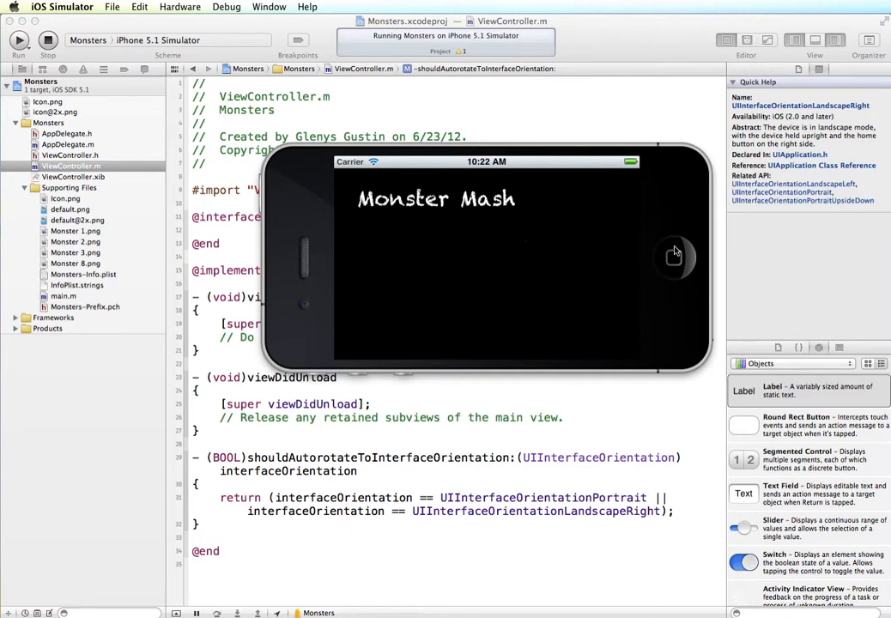
left_click(179, 7)
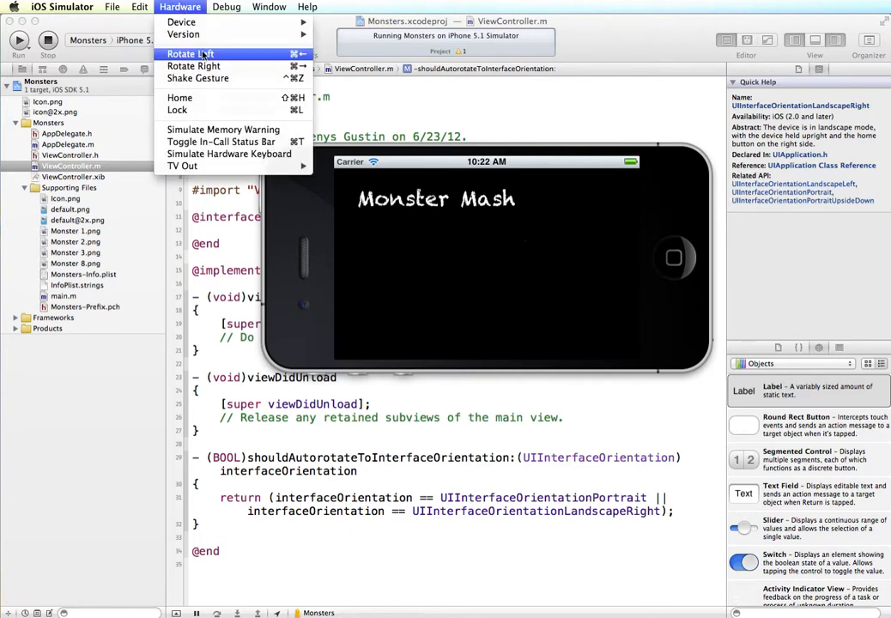
left_click(191, 53)
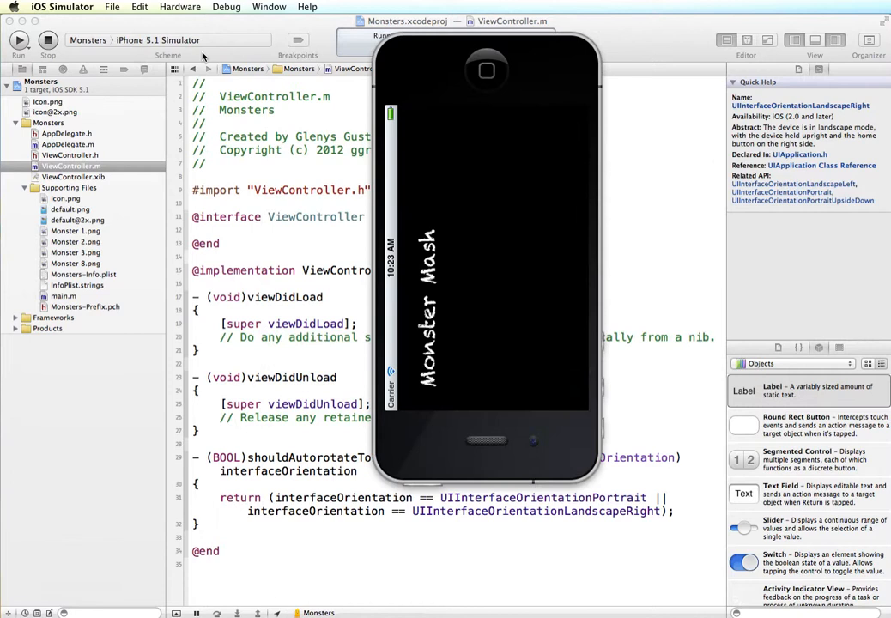
mouse_move(483, 81)
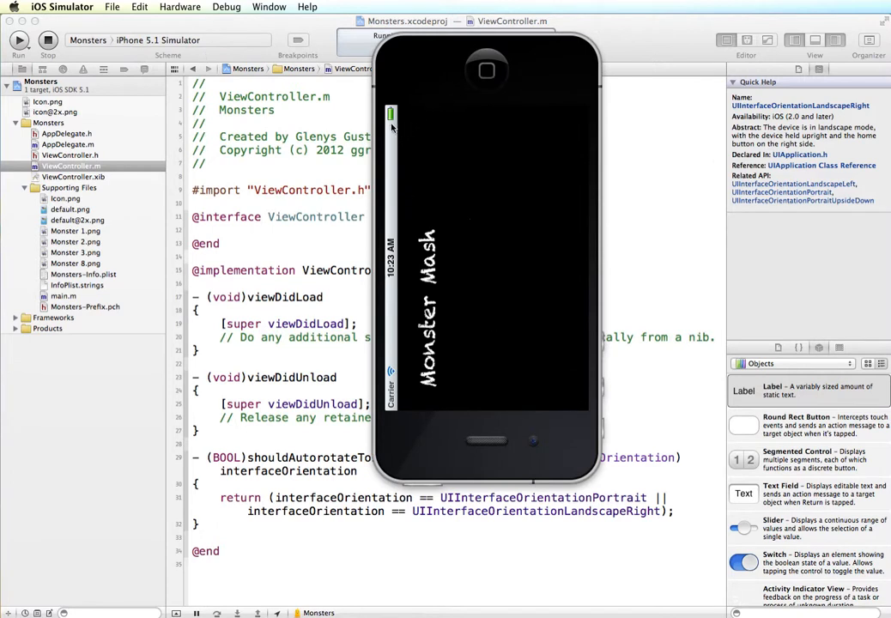
mouse_move(387, 249)
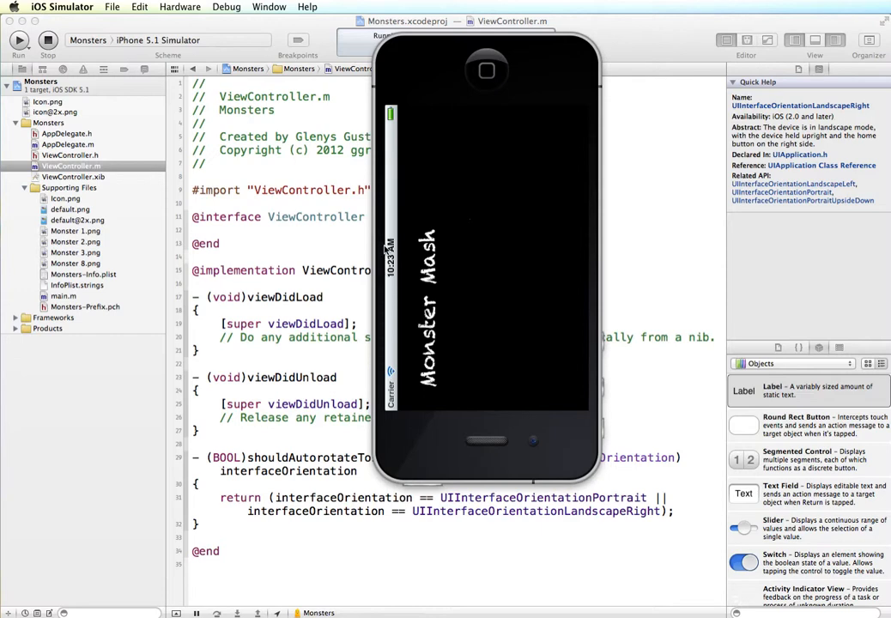
Step: Rotate further into landscape left, where the Monster Mash title shows upside down
left_click(178, 7)
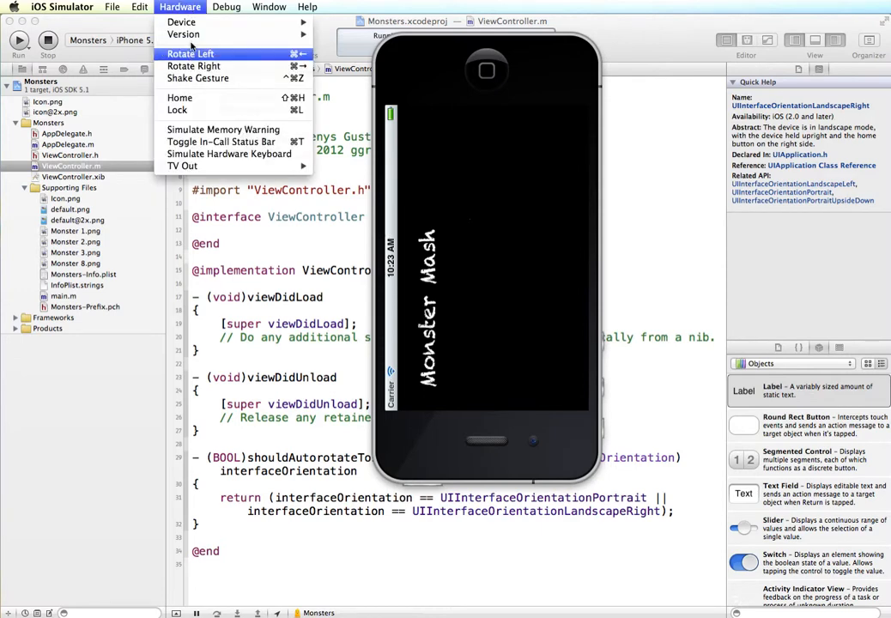
left_click(189, 53)
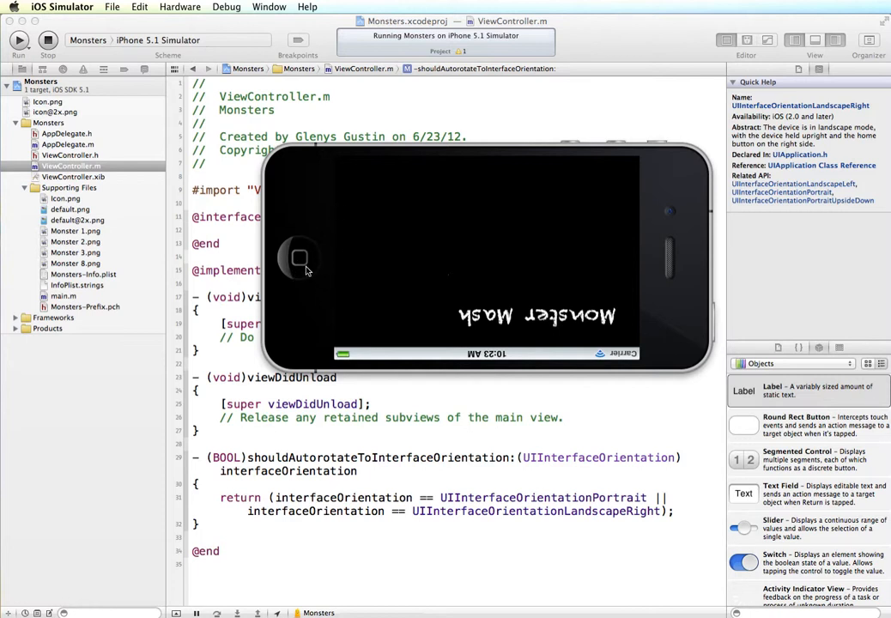
mouse_move(302, 268)
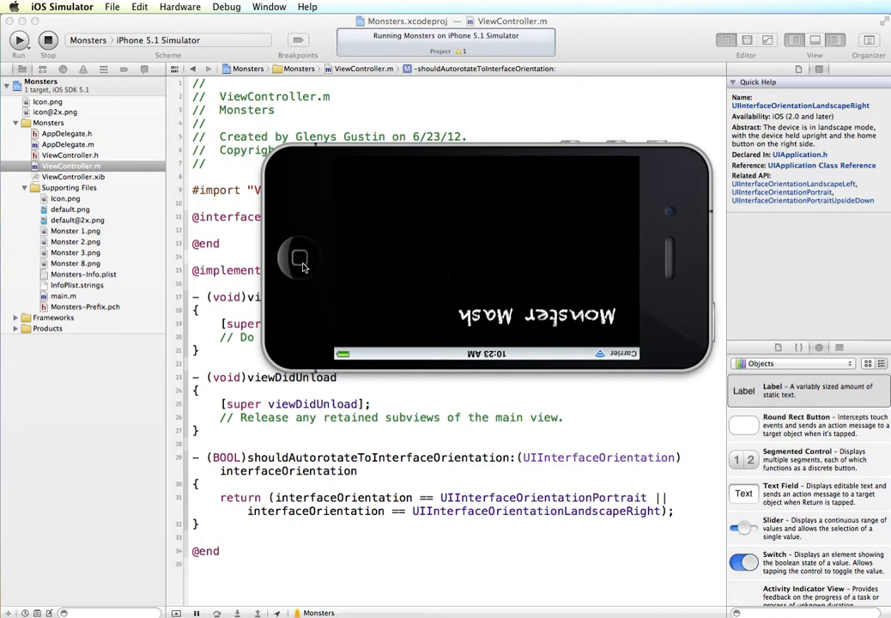
mouse_move(484, 515)
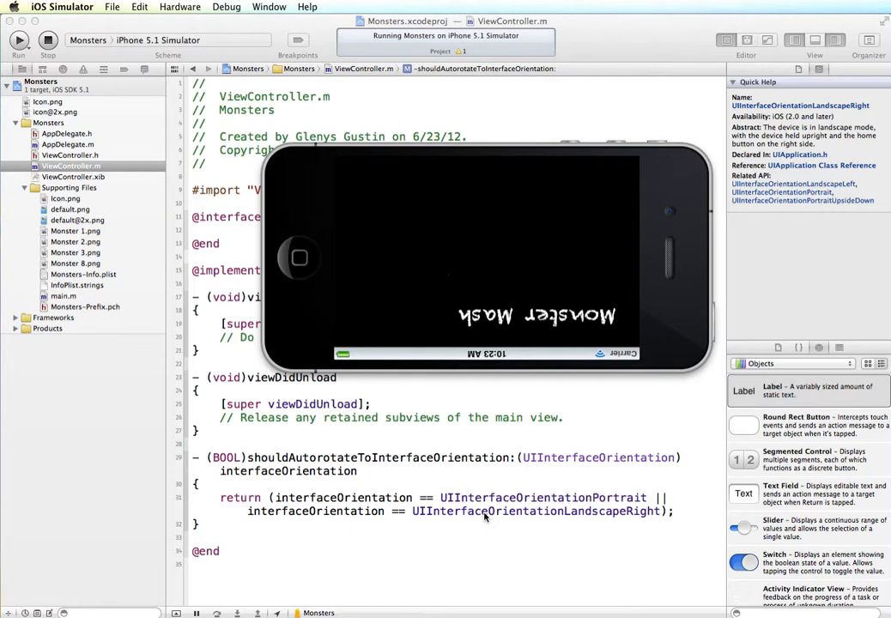
mouse_move(367, 358)
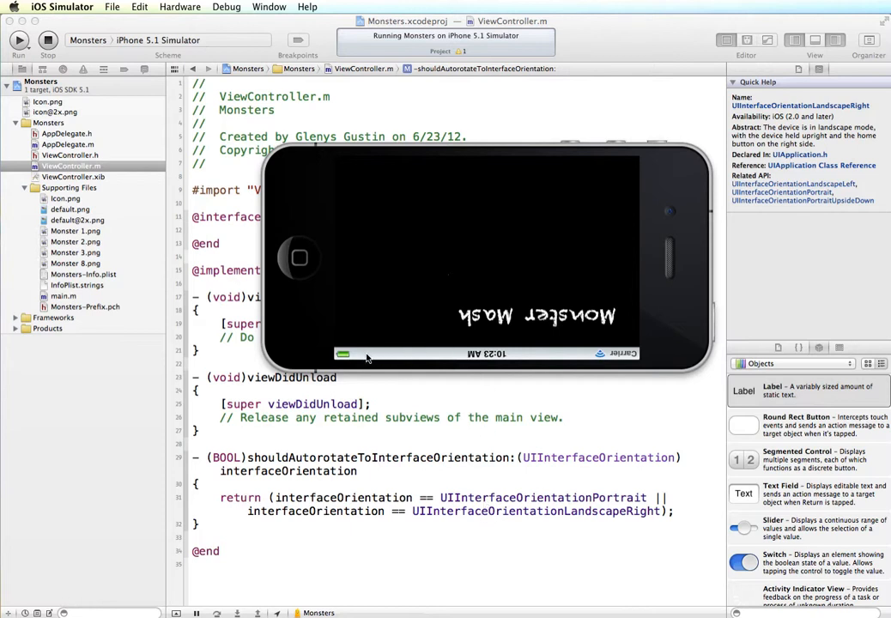
mouse_move(590, 247)
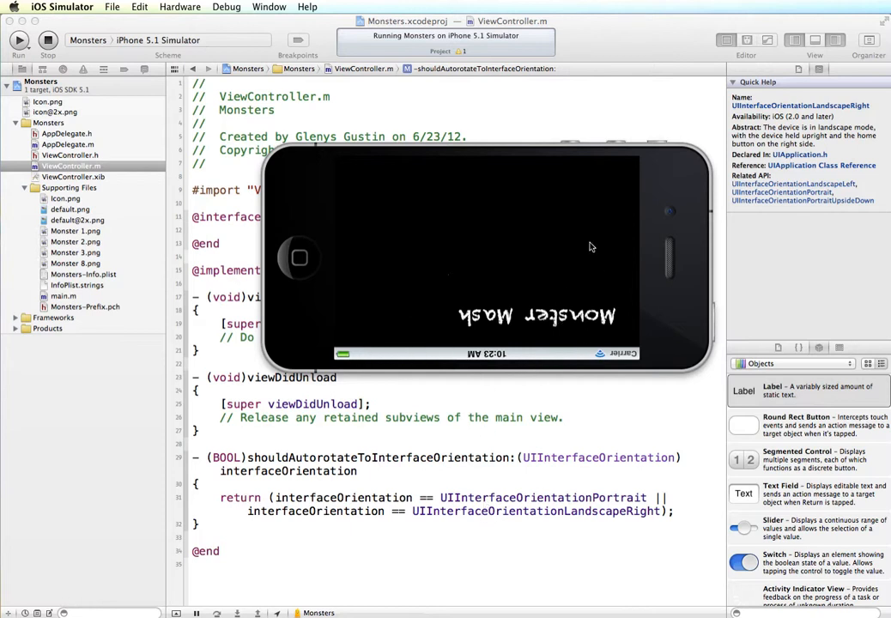
mouse_move(529, 352)
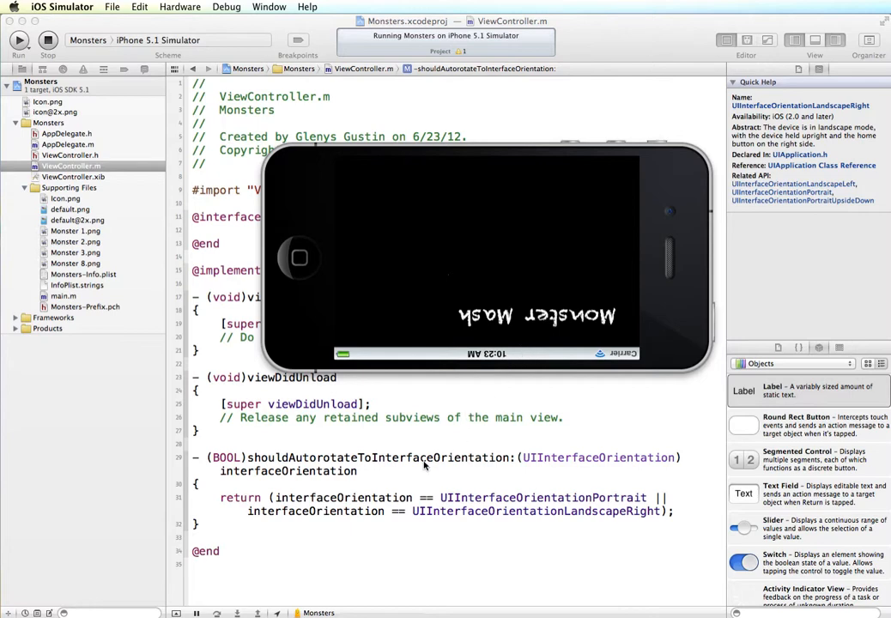
left_click(178, 7)
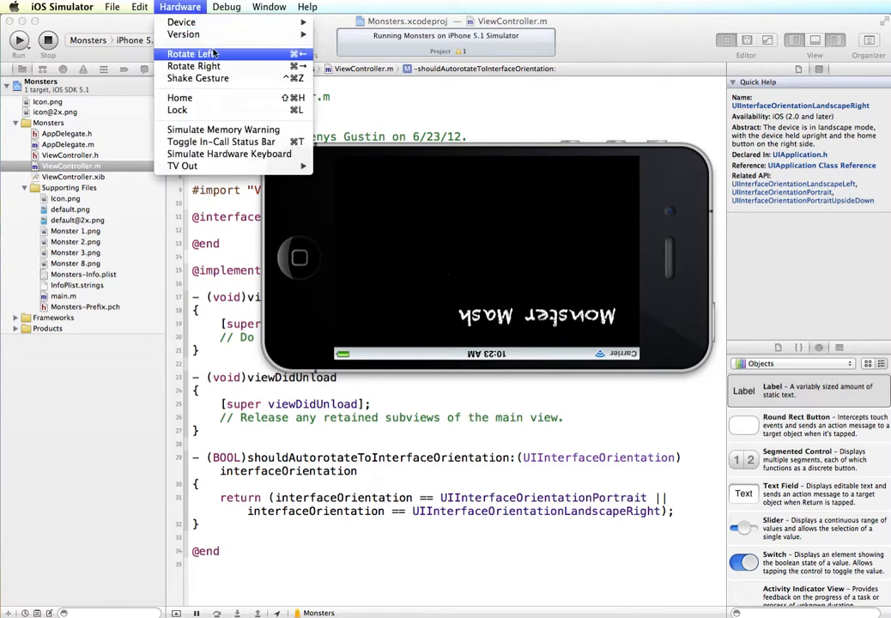
Step: Rotate back to portrait, then into landscape right where Monster Mash lays out correctly
left_click(185, 53)
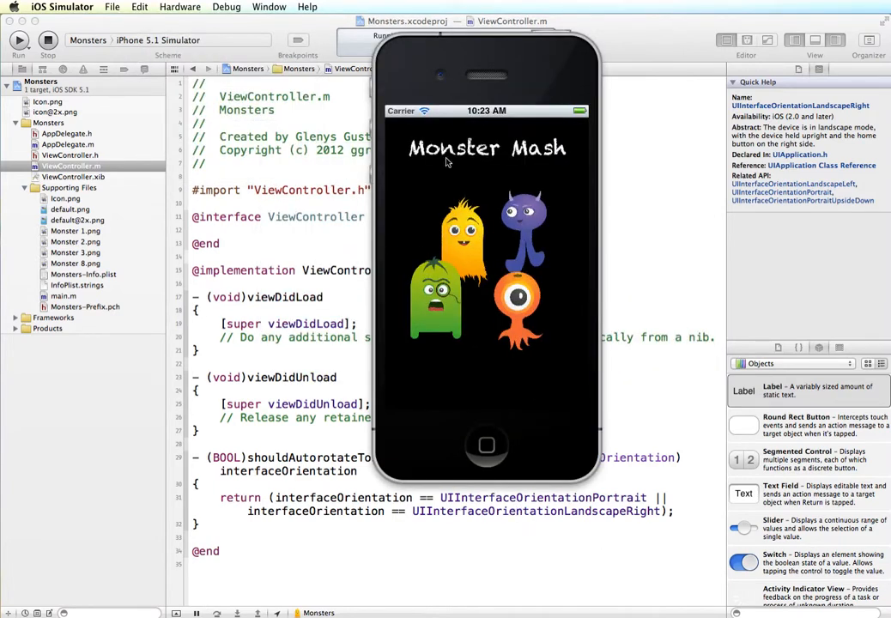
mouse_move(530, 237)
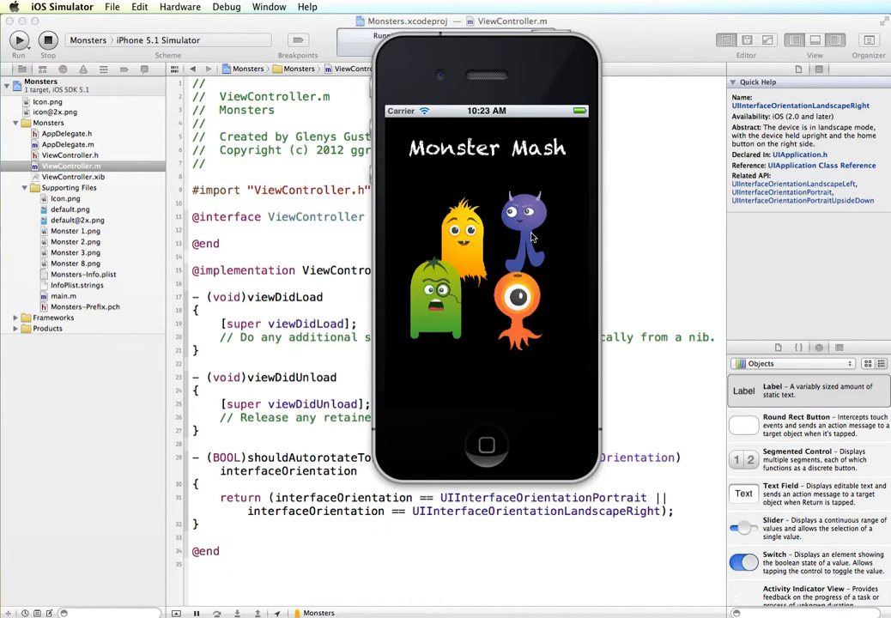
left_click(179, 7)
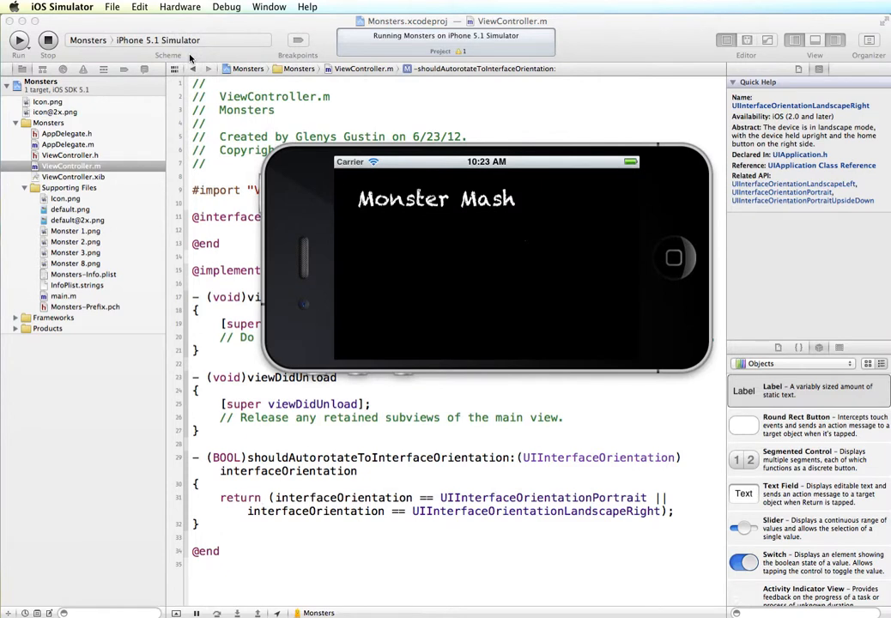
mouse_move(429, 209)
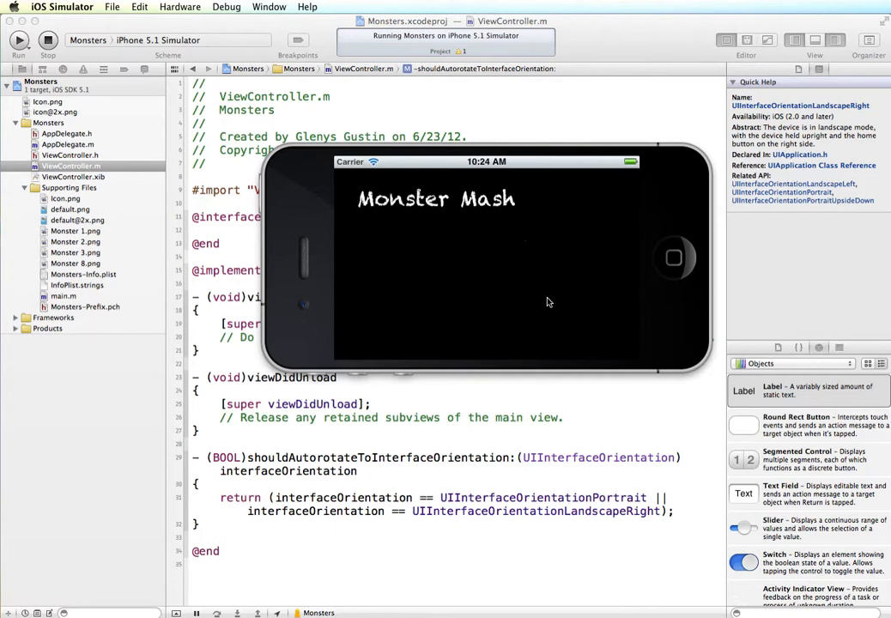
mouse_move(567, 343)
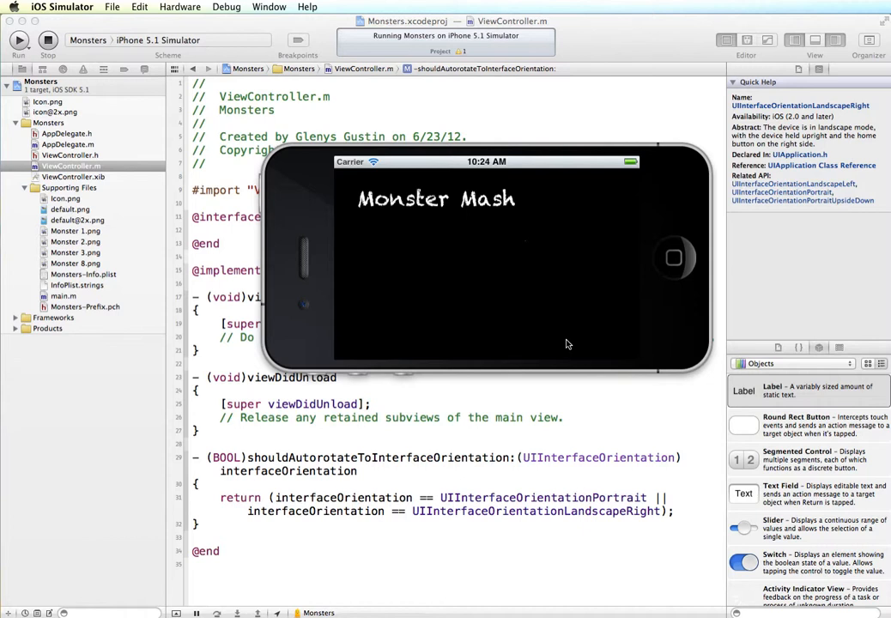
mouse_move(415, 260)
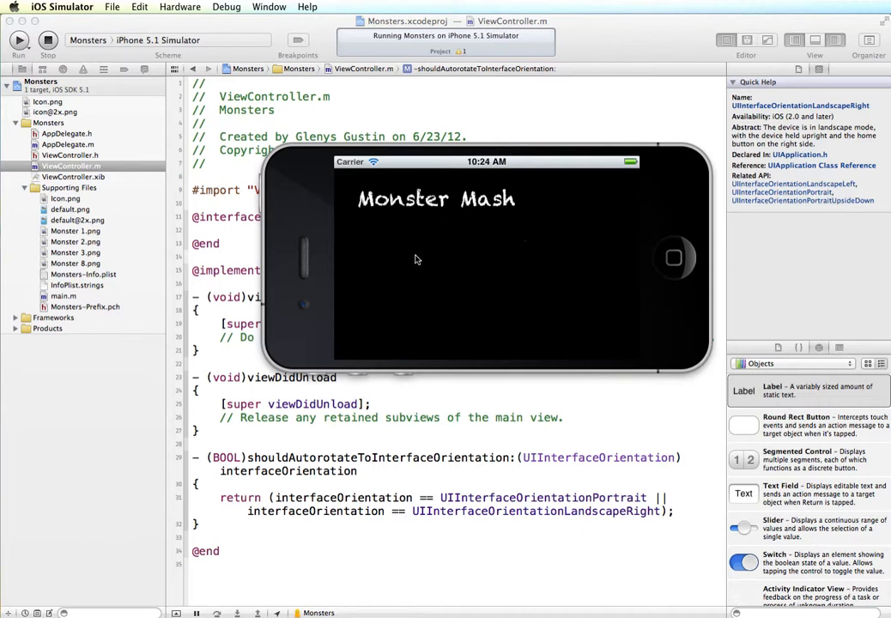
mouse_move(408, 271)
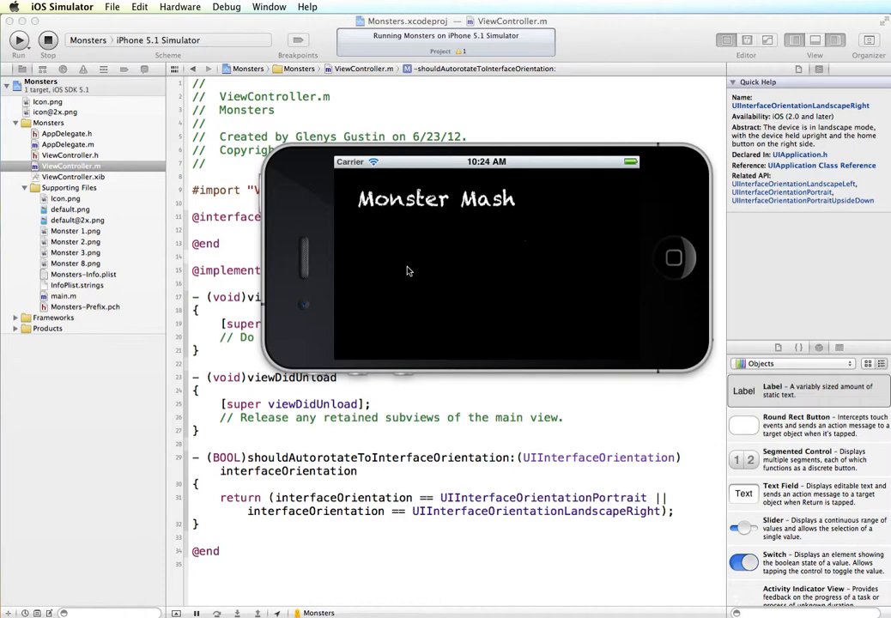
mouse_move(456, 481)
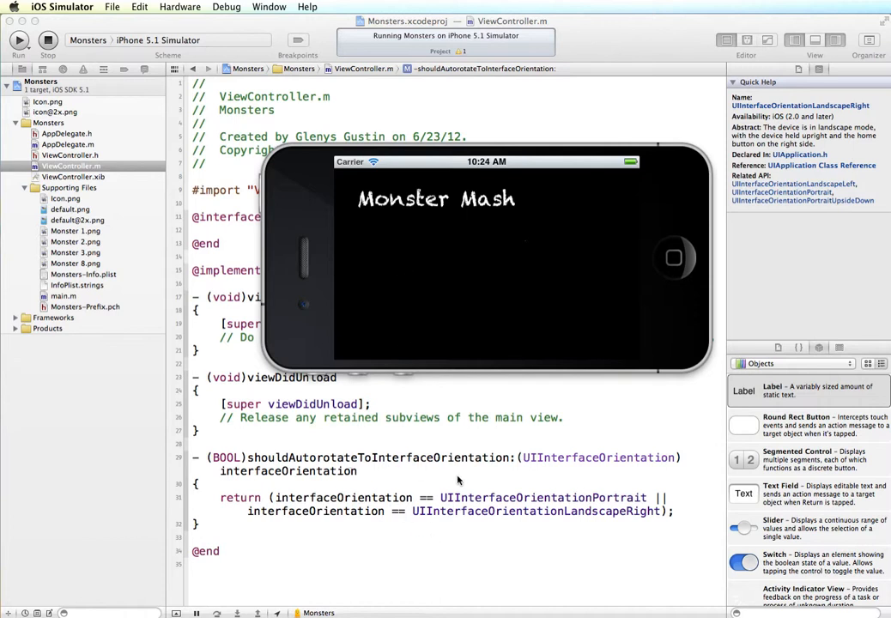